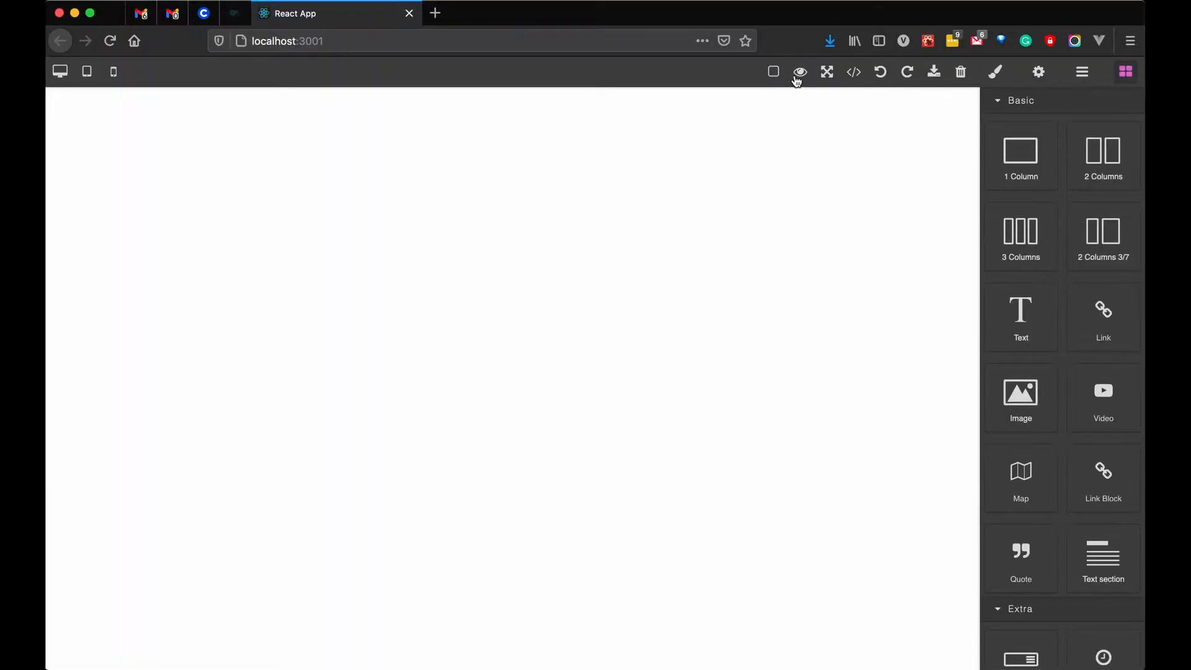
Step: Expand the src folder and open App.js as a regular editor tab
{"action": "scroll", "scroll_direction": "down", "scroll_amount": 3}
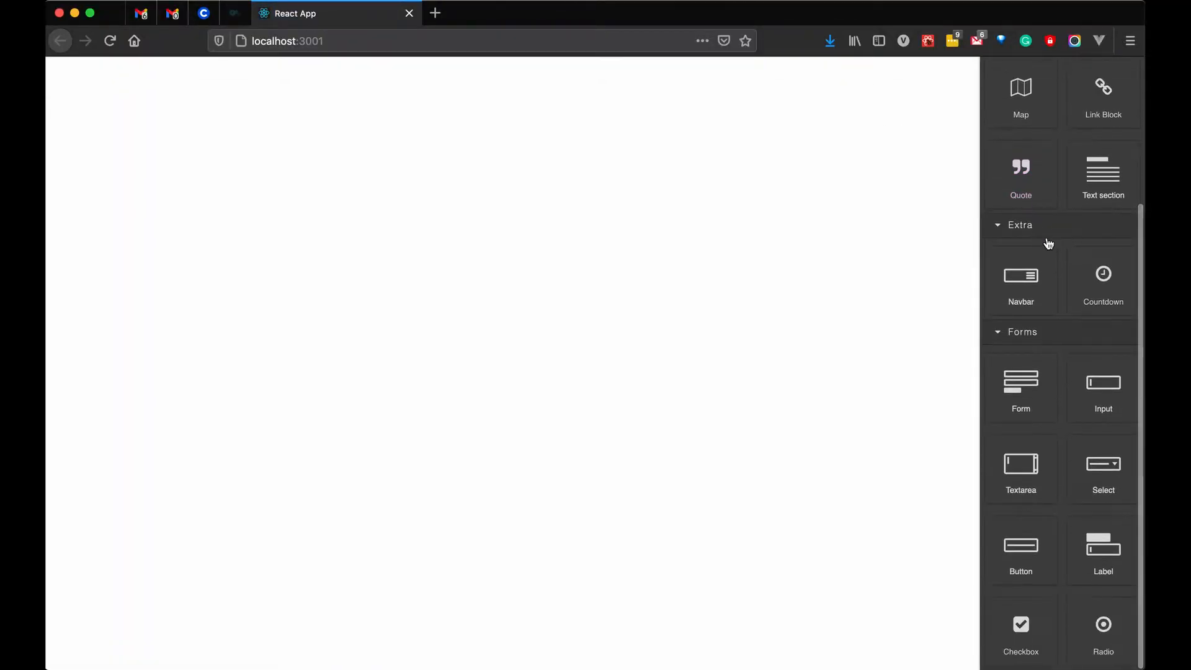
{"action": "left_click", "coordinate": [1125, 72]}
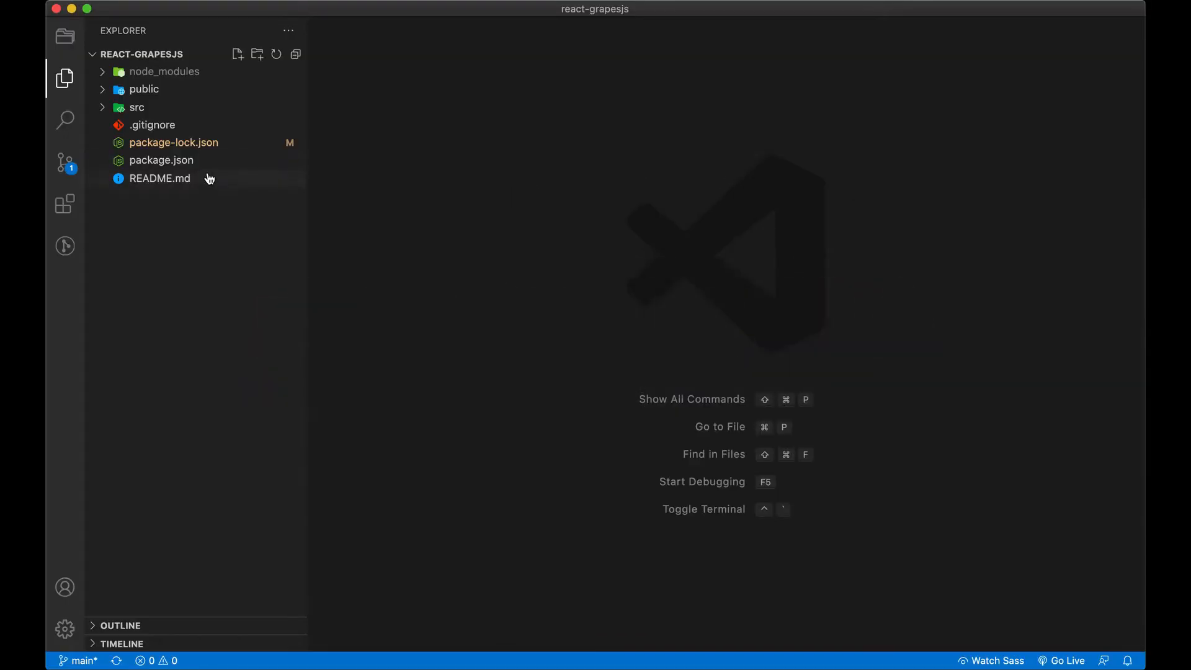
{"action": "left_click", "coordinate": [137, 107]}
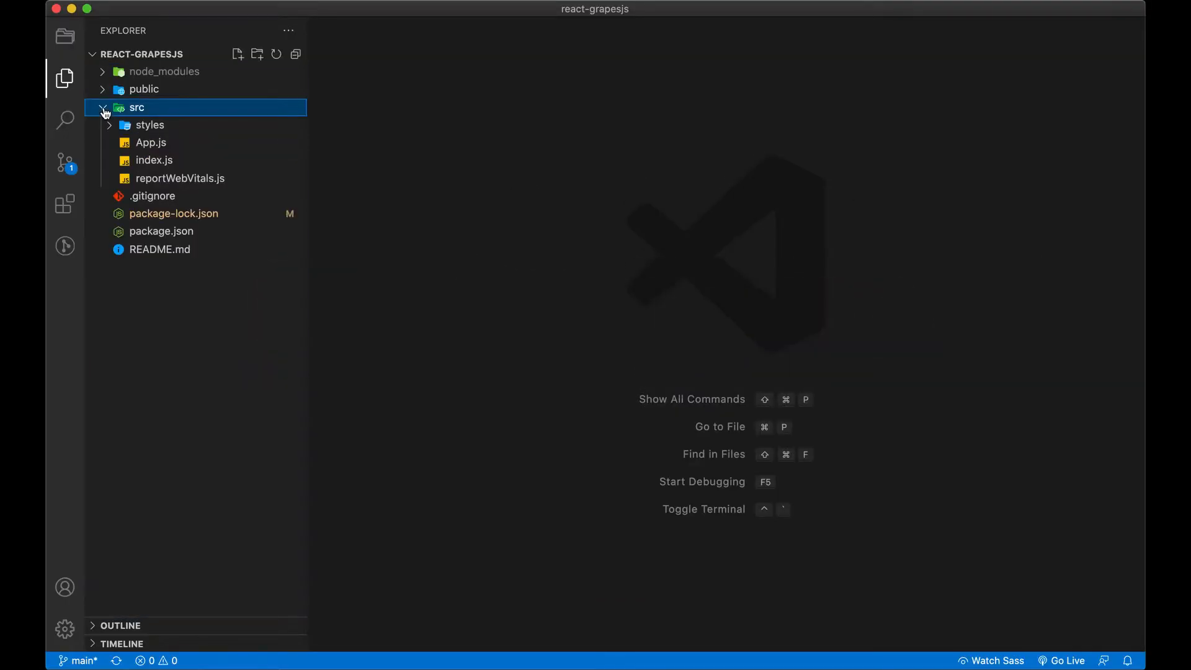
{"action": "left_click", "coordinate": [150, 142]}
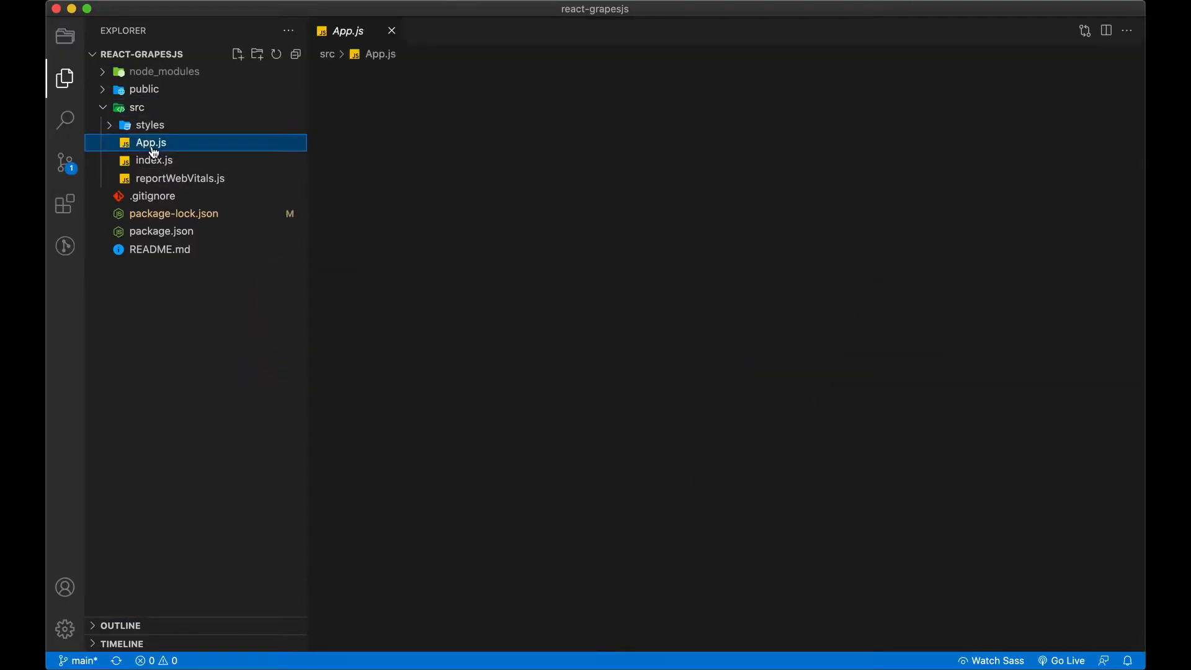
{"action": "double_click", "coordinate": [151, 142]}
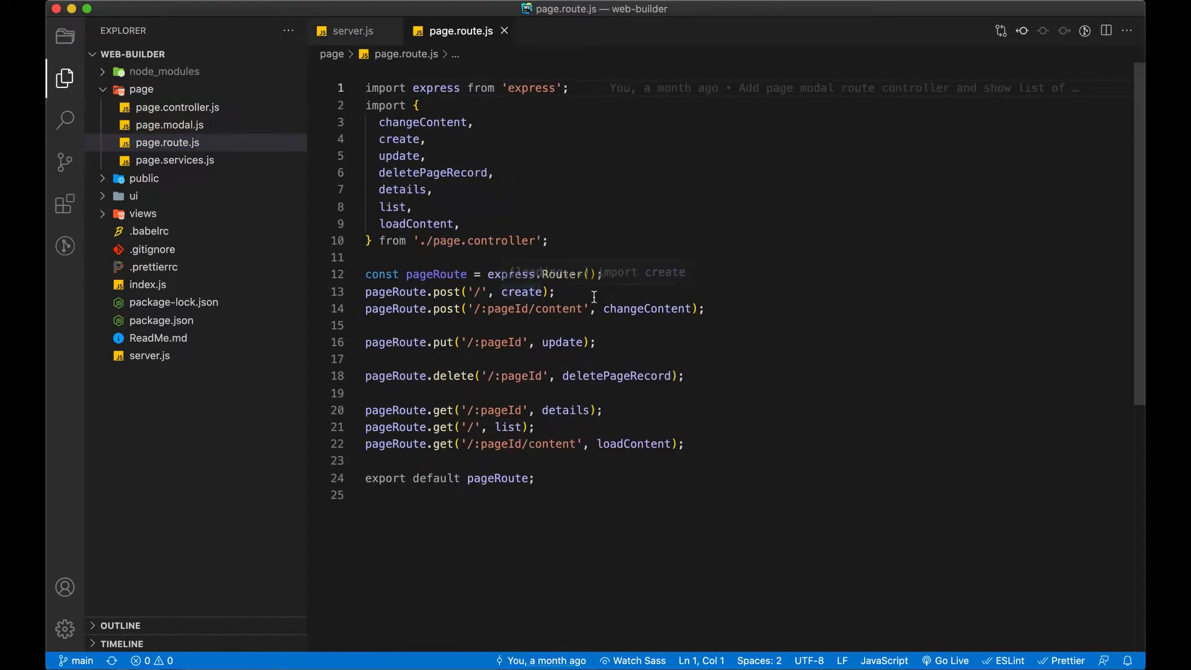
Step: Comment the post routes as creating a page and changing HTML content from the Editor
{"action": "type", "text": "//Create Page"}
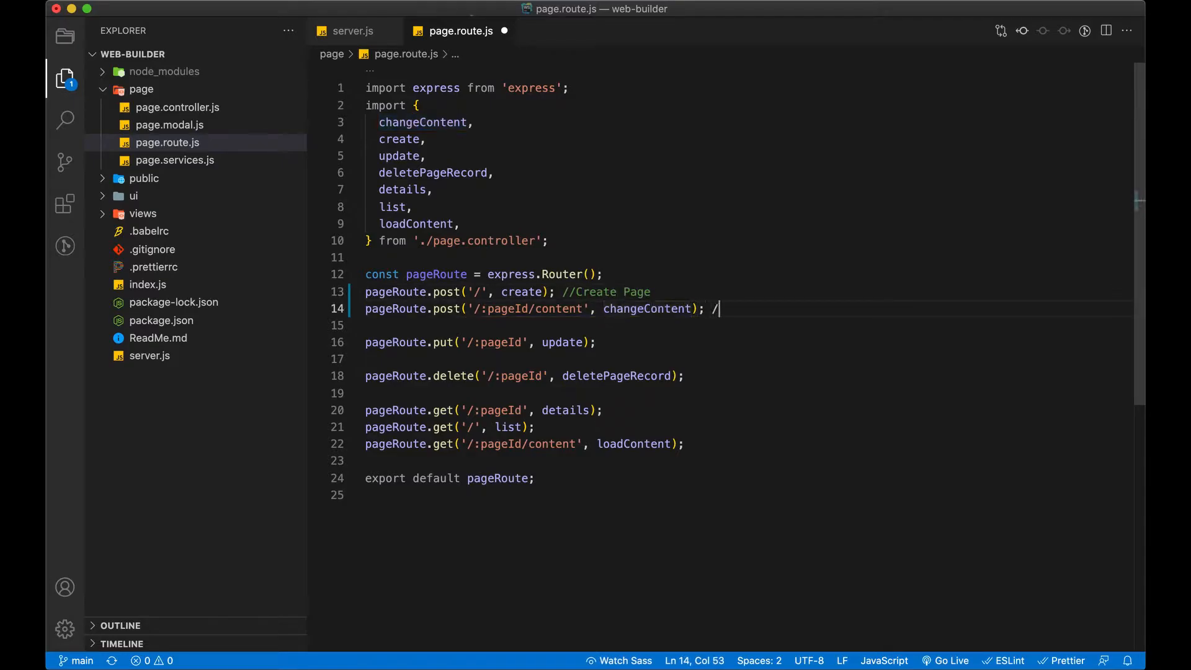
{"action": "type", "text": "/Change HTML"}
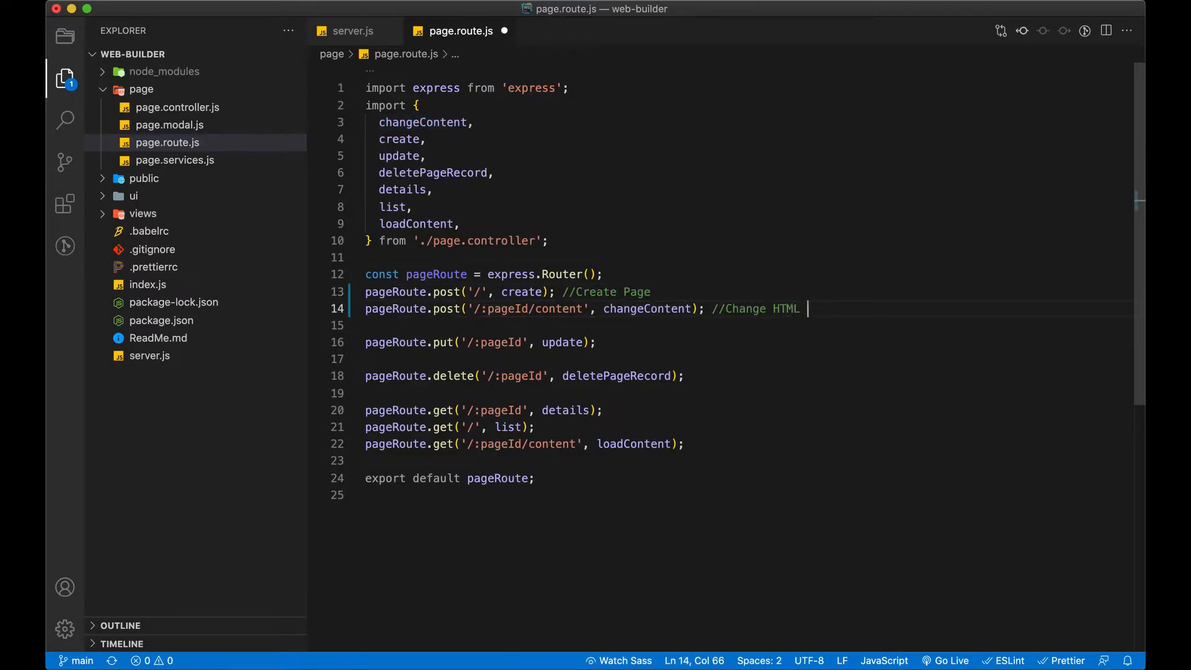
{"action": "type", "text": "content from Edi"}
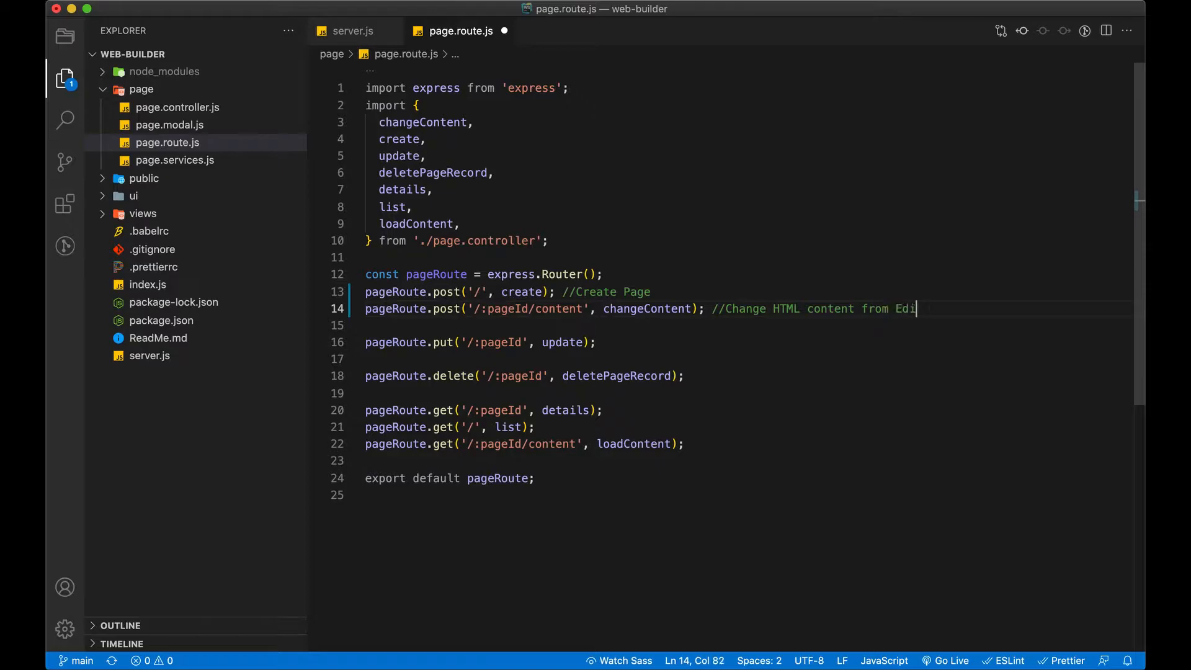
{"action": "type", "text": "tor"}
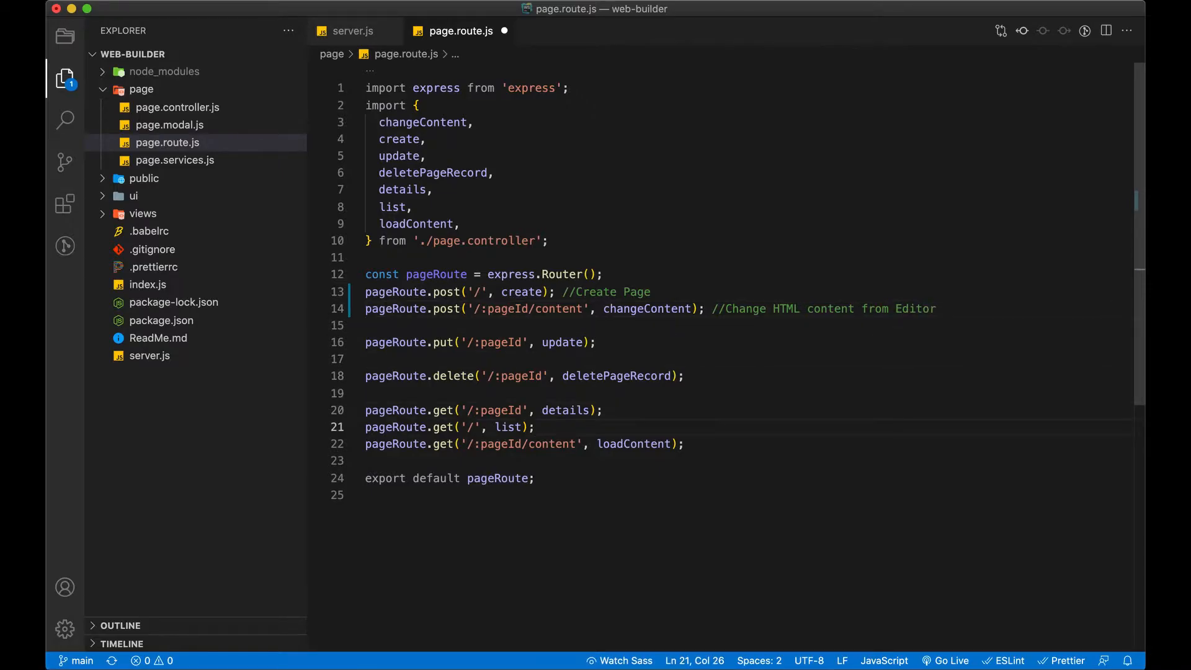
Step: Comment the get routes as listing pages, loading page content from DB and page details
{"action": "type", "text": "//List of pages"}
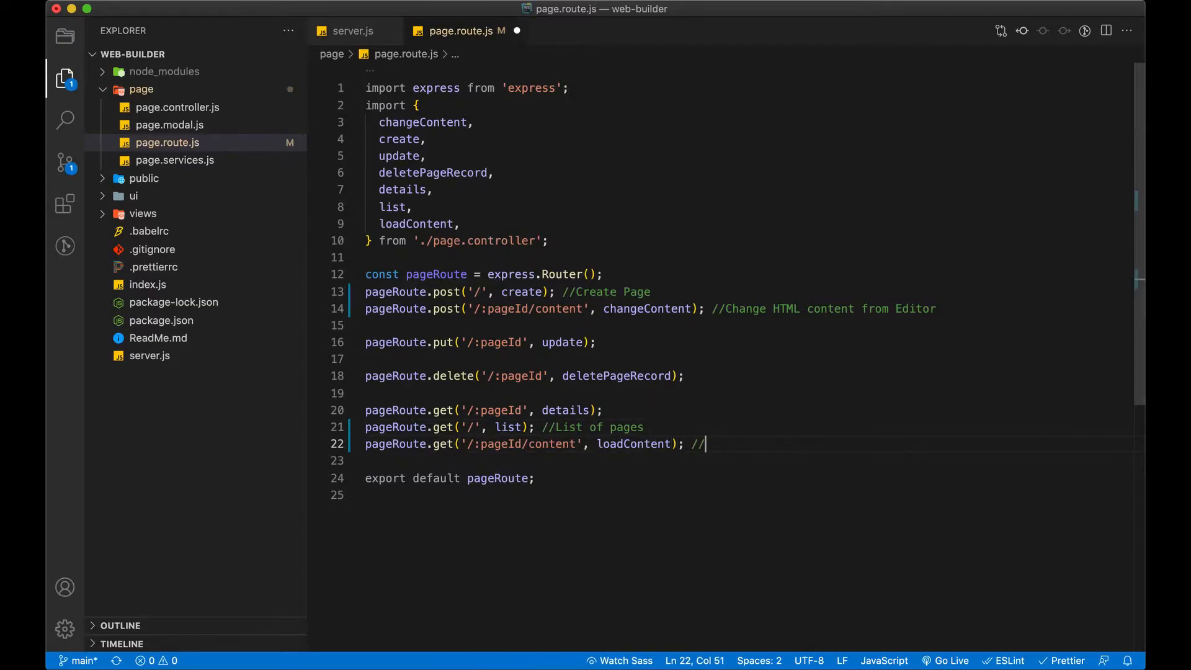
{"action": "type", "text": "Load content"}
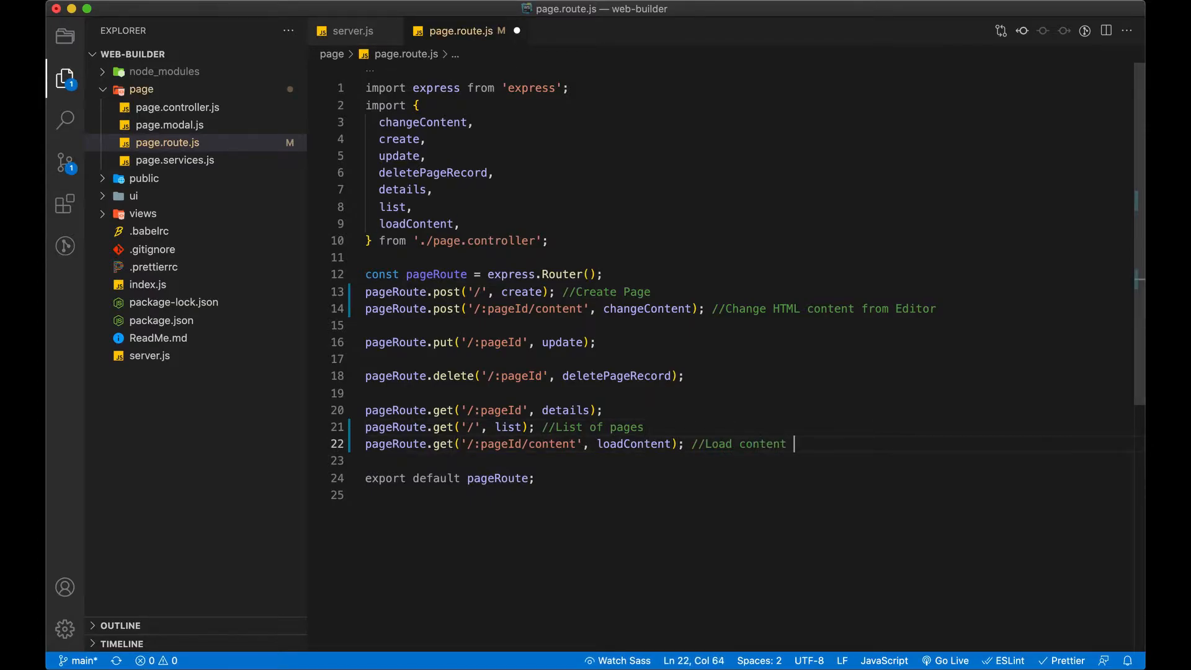
{"action": "type", "text": "of Page from DB for G"}
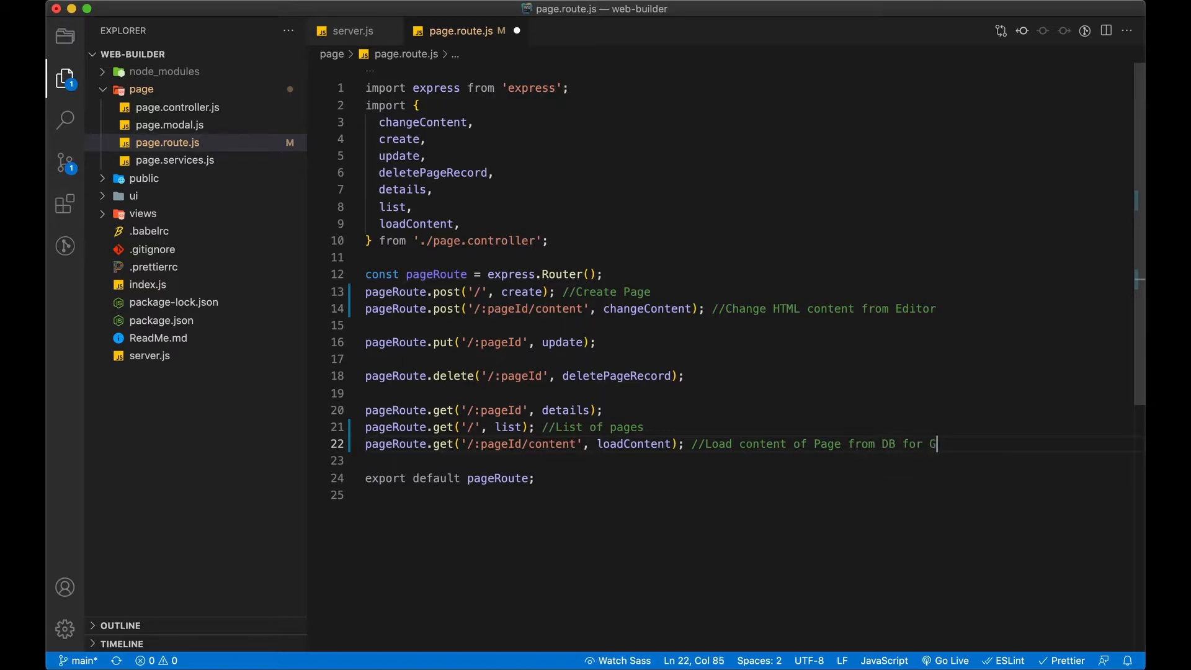
{"action": "type", "text": "rapesJS Editor"}
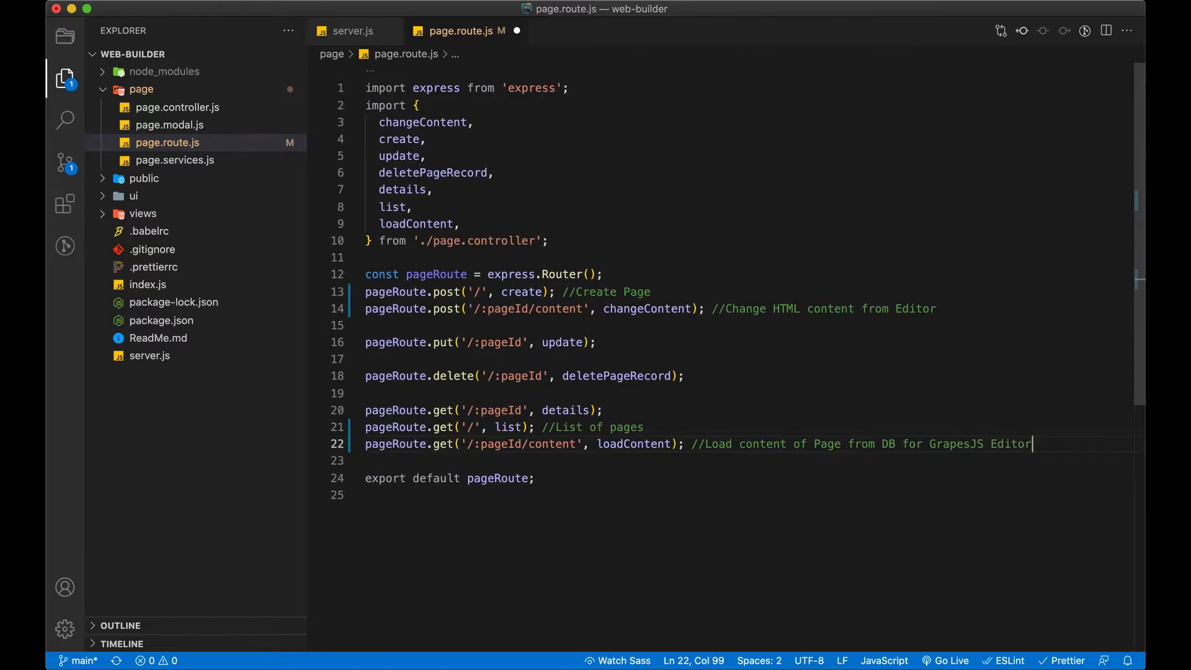
{"action": "type", "text": "//Details of the page"}
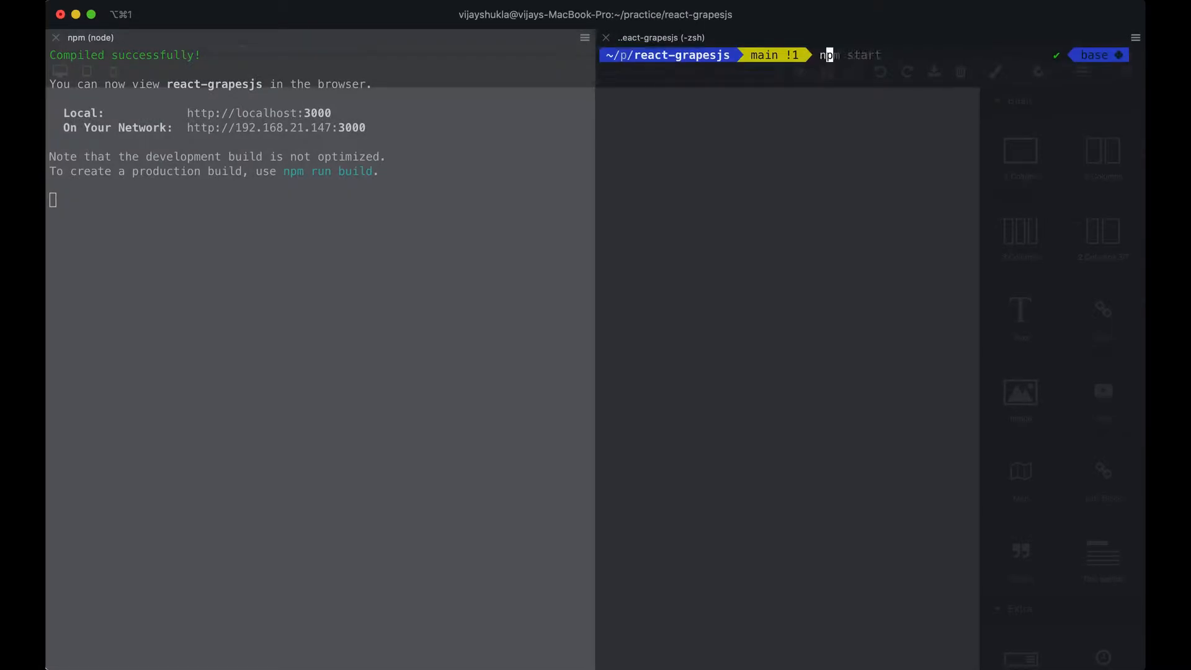
Step: Run npm i bootstrap react-router-dom in the project shell
{"action": "type", "text": "npm i bootstrap"}
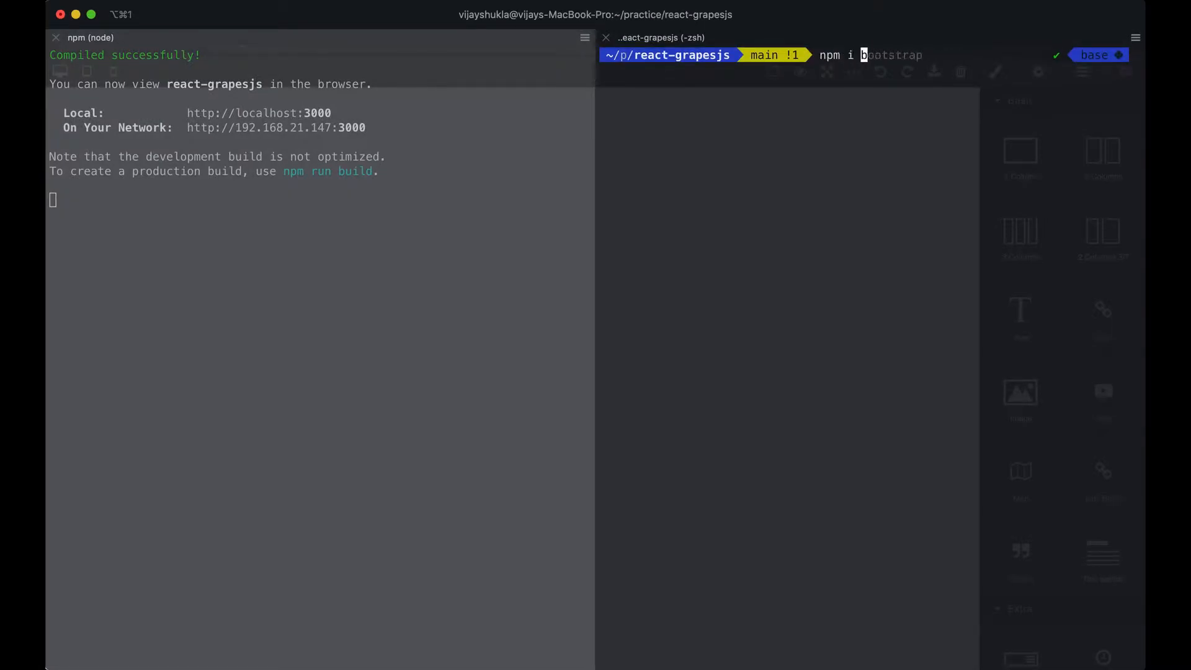
{"action": "type", "text": "react-router-dom"}
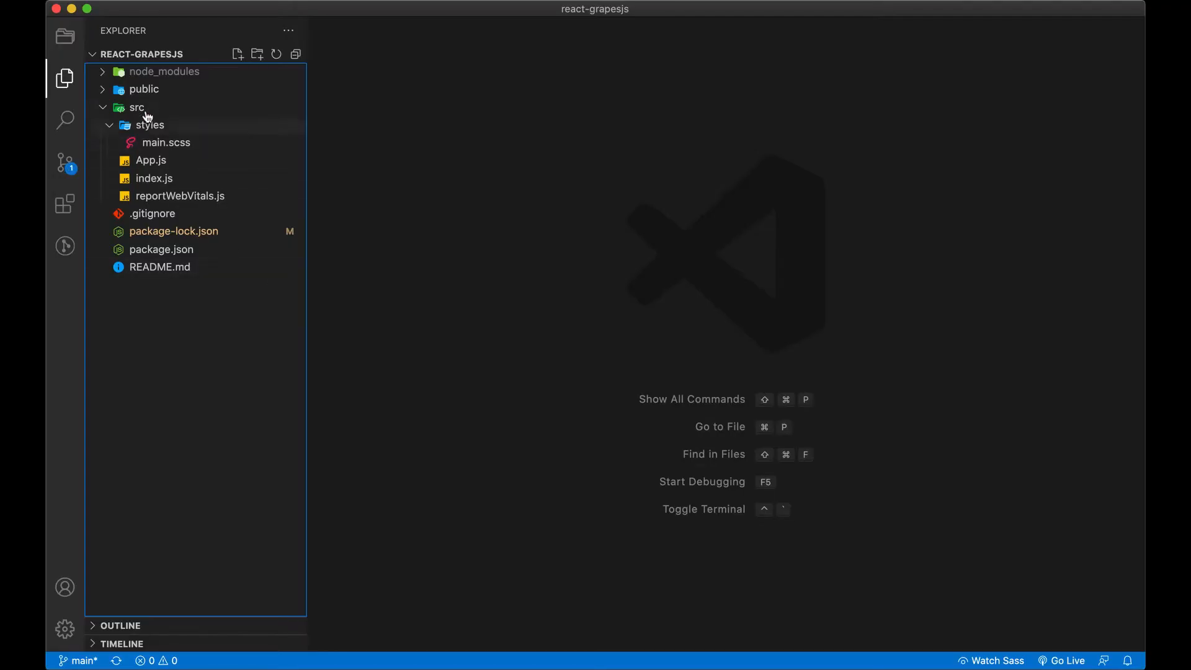
Step: Create src/Home.js as a rafce functional component rendering Home
{"action": "left_click", "coordinate": [151, 124]}
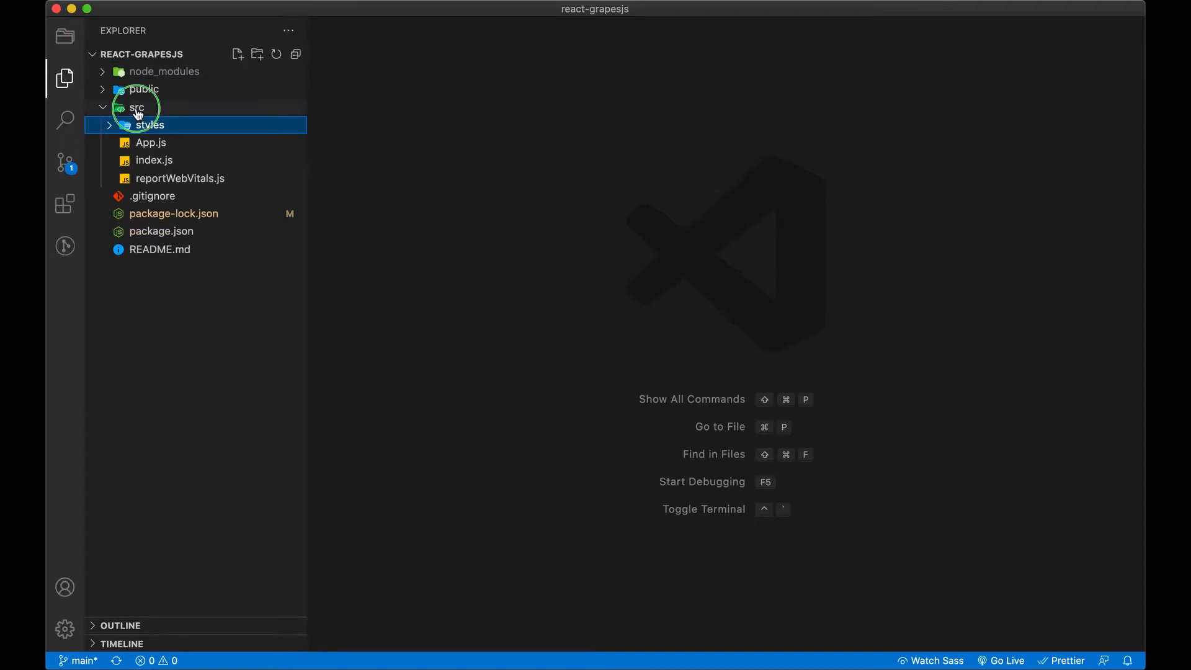
{"action": "type", "text": "Ho"}
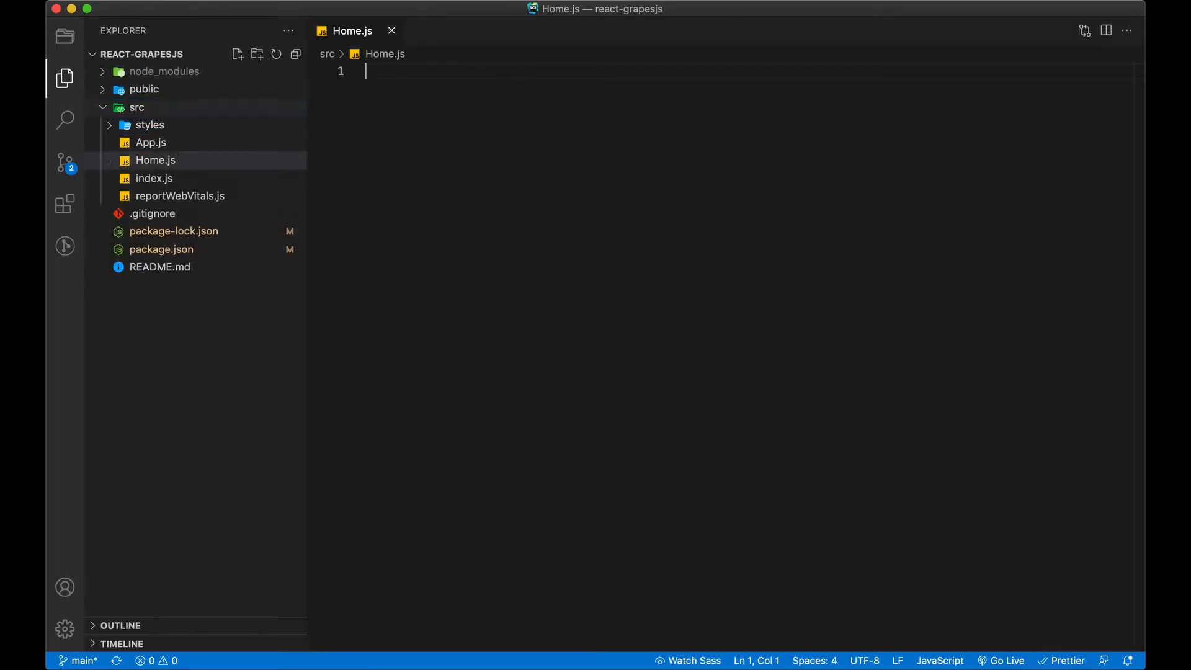
{"action": "type", "text": "rafce"}
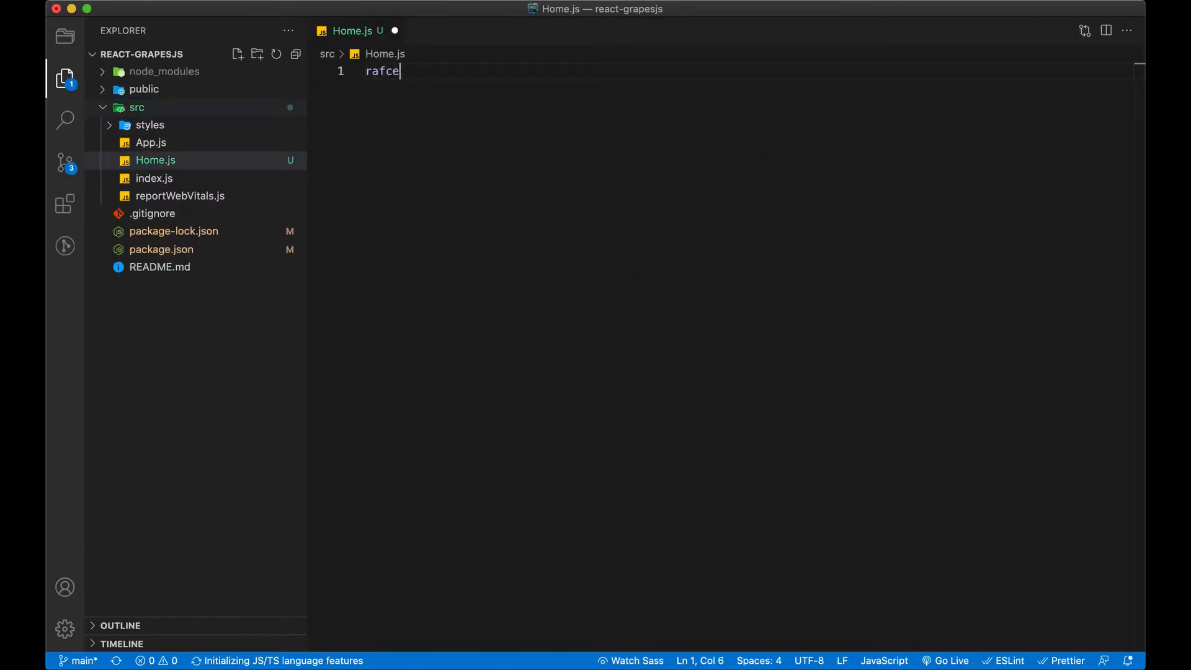
{"action": "type", "text": "Home</div>;"}
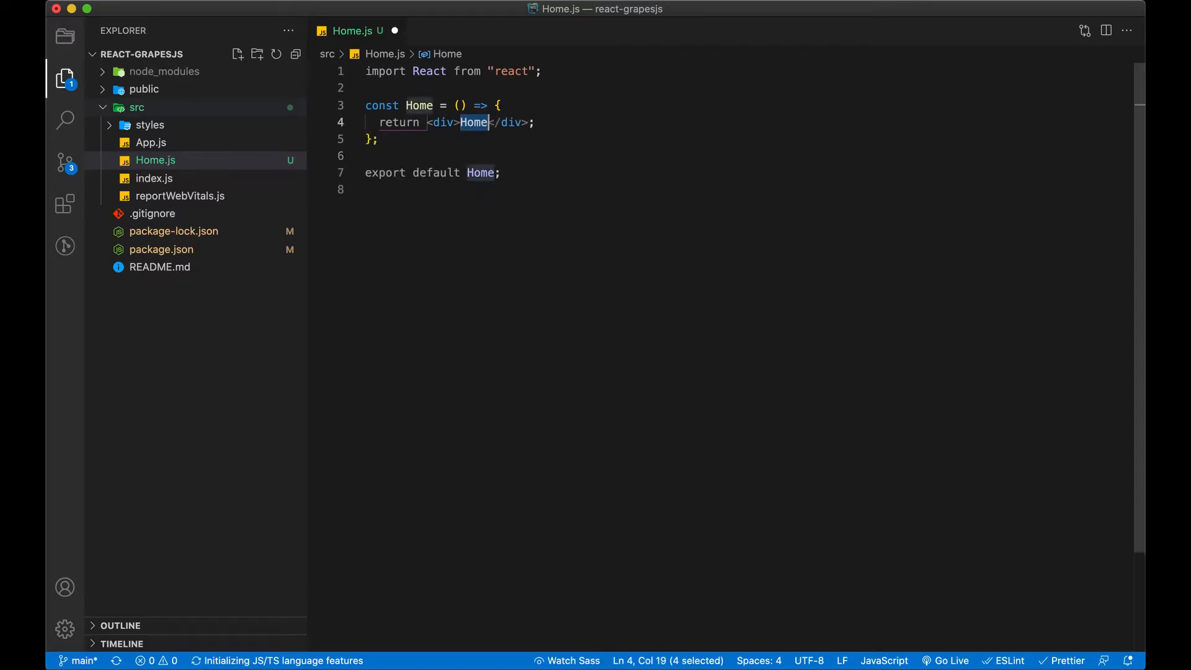
Step: Create src/Editor.js as a component returning an Editor div and save it
{"action": "right_click", "coordinate": [137, 107]}
{"action": "type", "text": "Edito"}
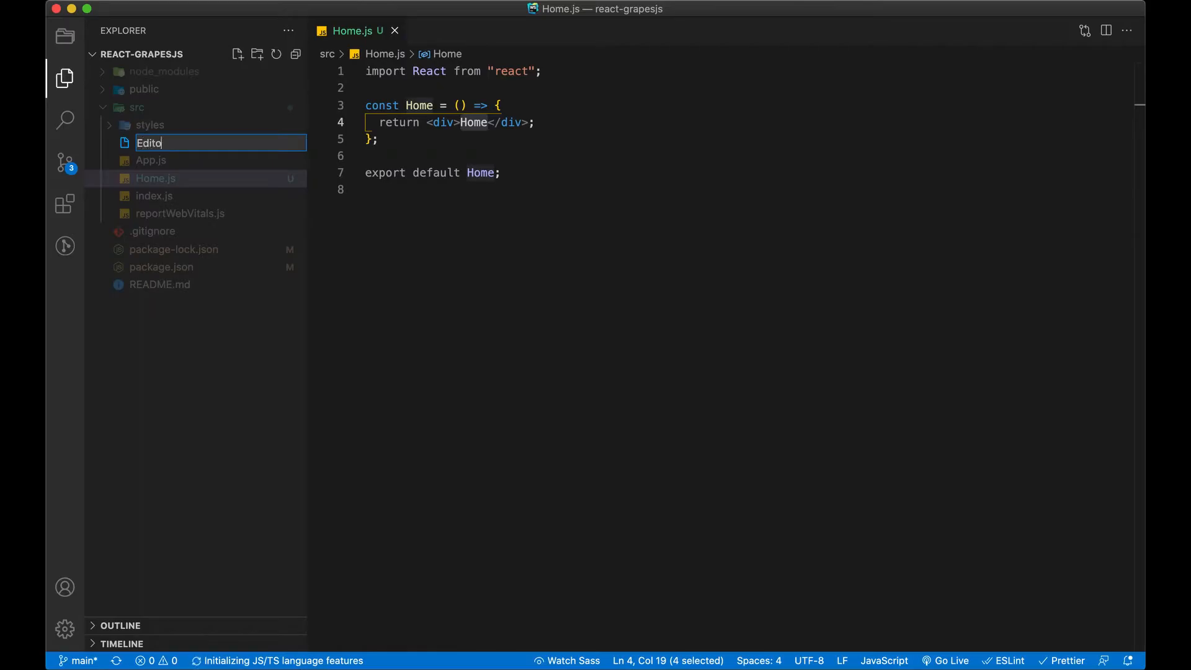
{"action": "key", "text": "Enter"}
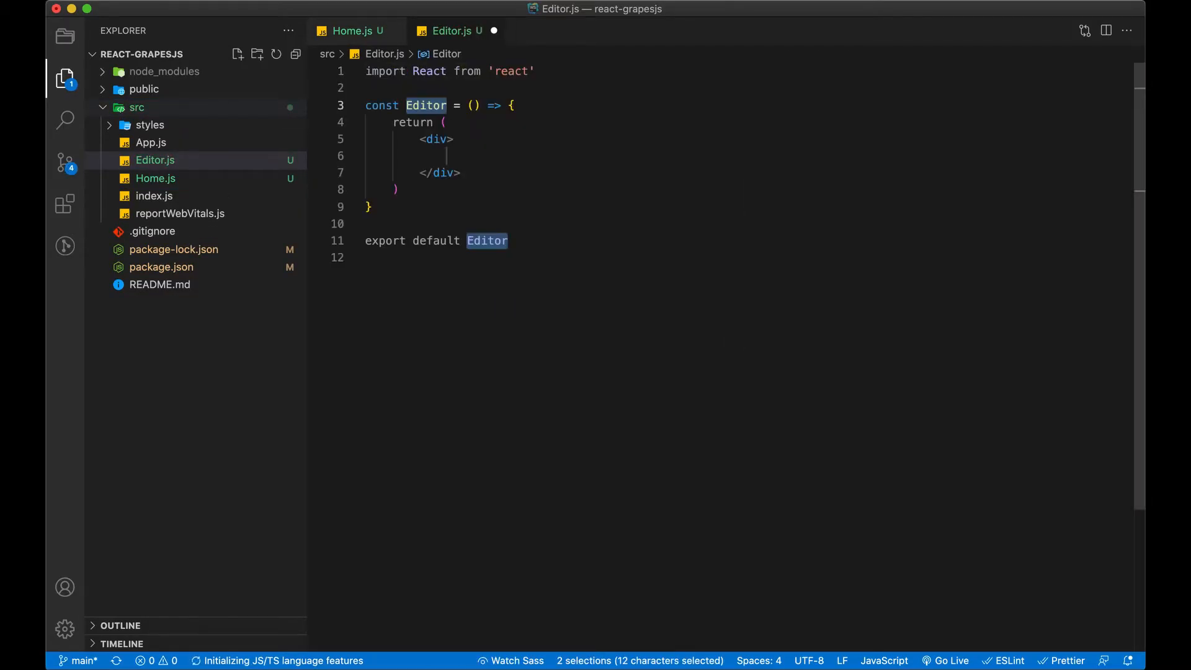
{"action": "type", "text": "Editor"}
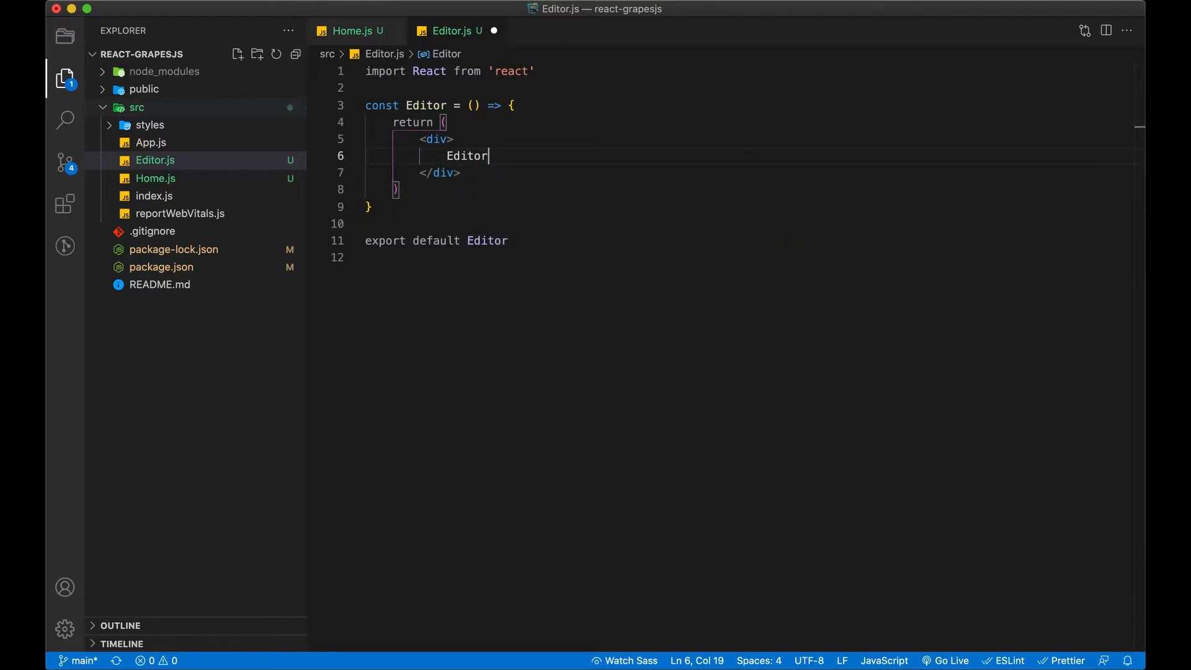
{"action": "key", "text": "cmd+s"}
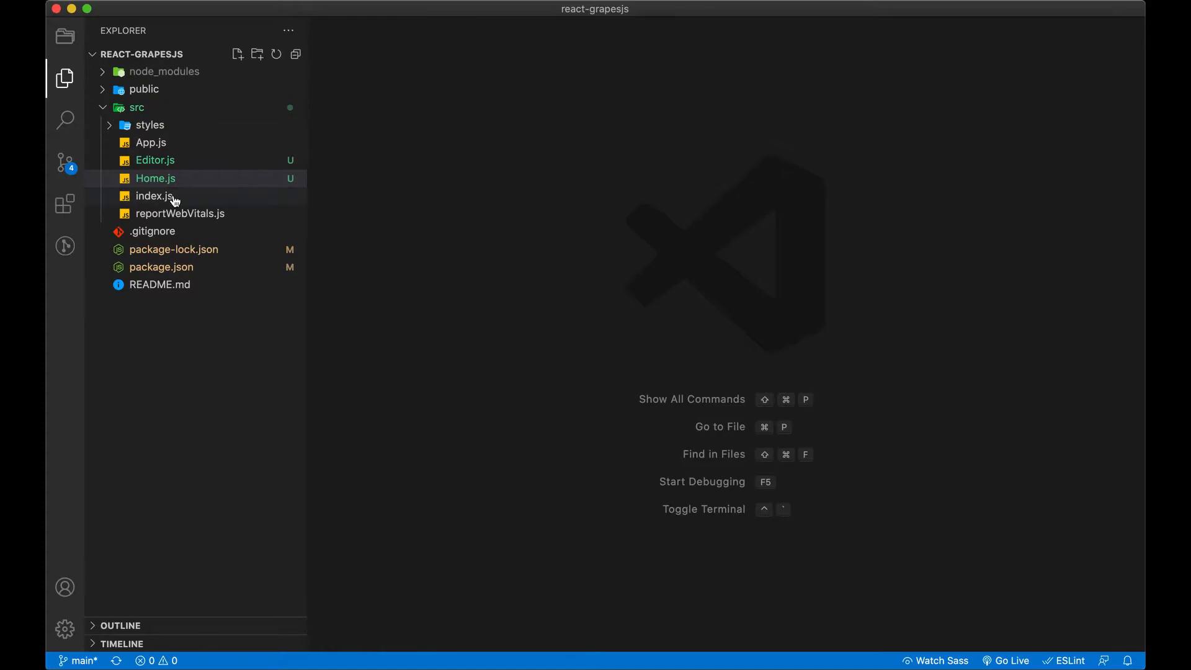
Step: Cut the GrapesJS init code and editor markup out of App.js into Editor.js
{"action": "left_click", "coordinate": [150, 142]}
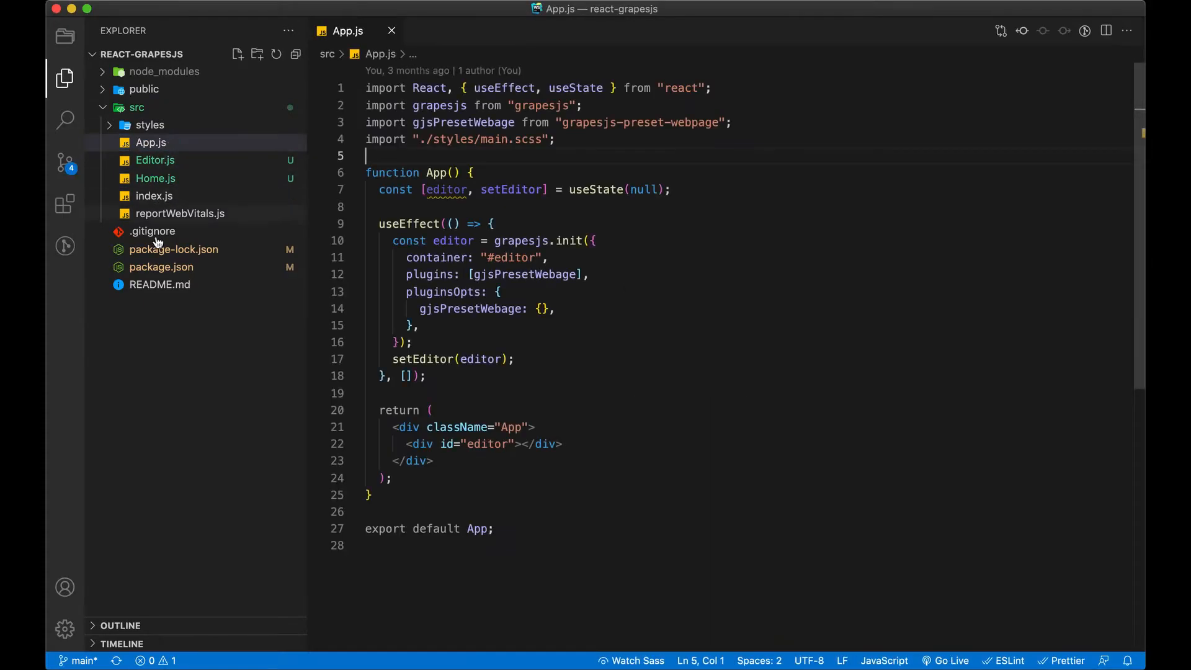
{"action": "left_click", "coordinate": [161, 267]}
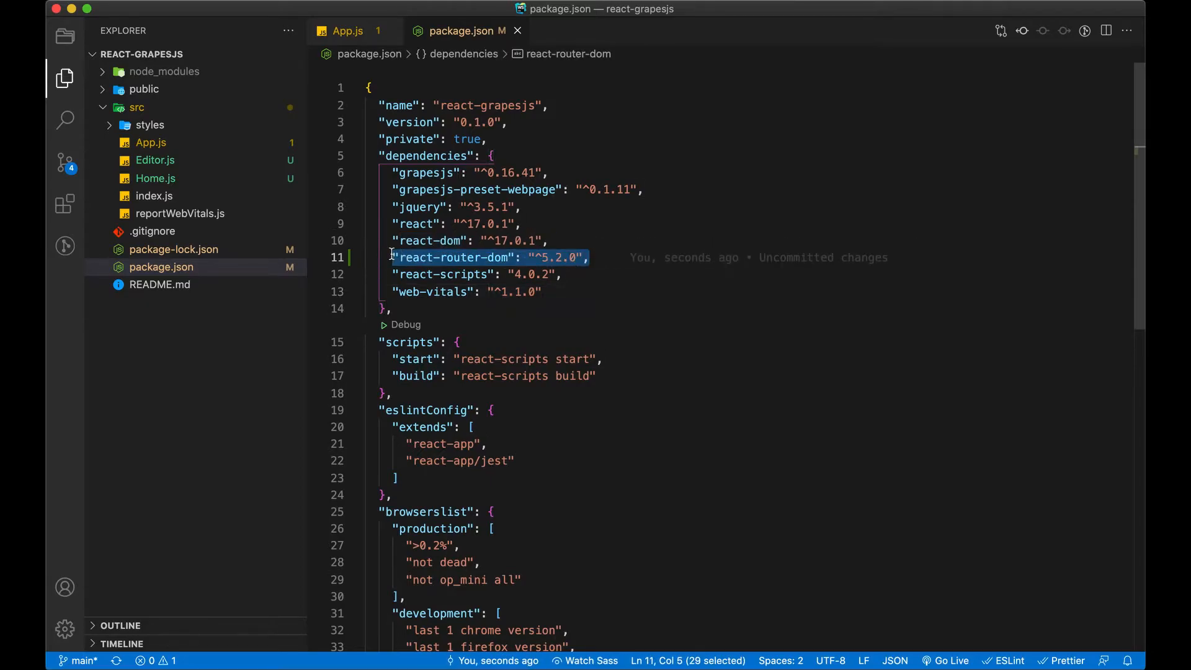
{"action": "left_click", "coordinate": [346, 30]}
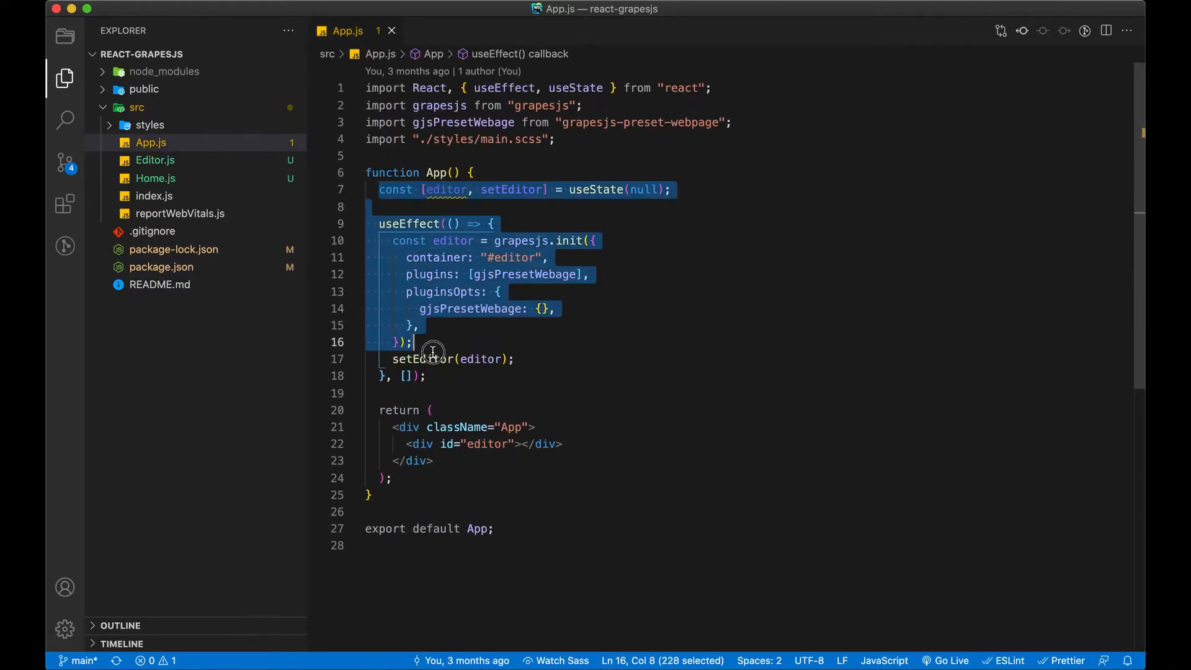
{"action": "key", "text": "Delete"}
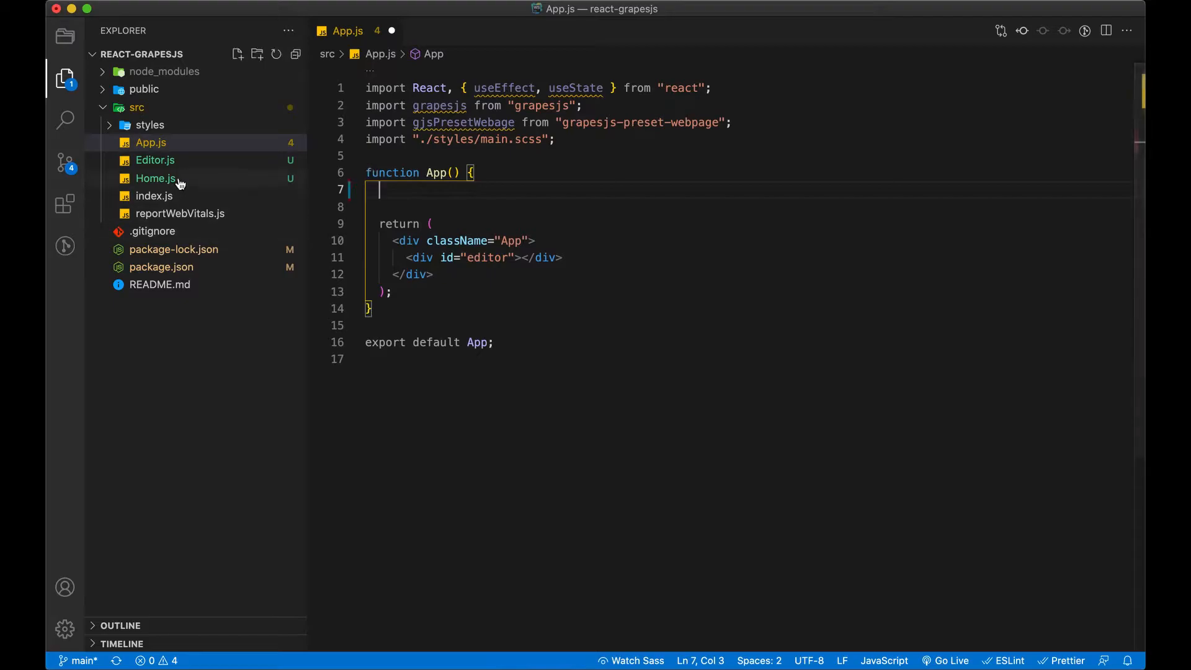
{"action": "left_click", "coordinate": [155, 160]}
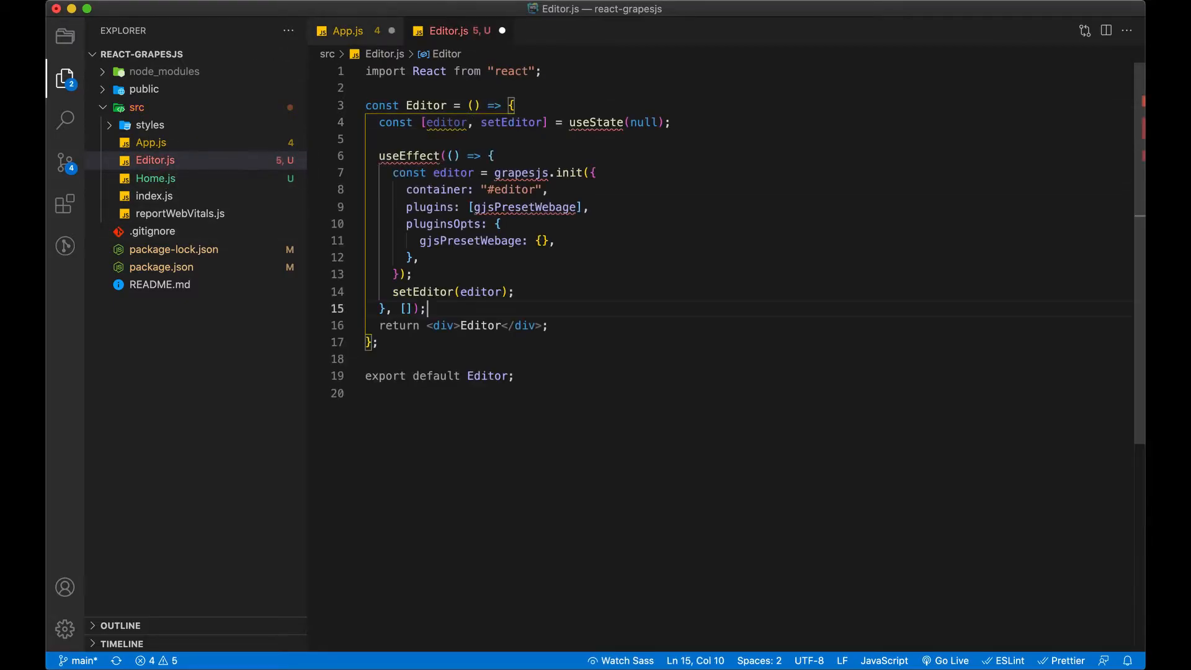
{"action": "left_click", "coordinate": [346, 29]}
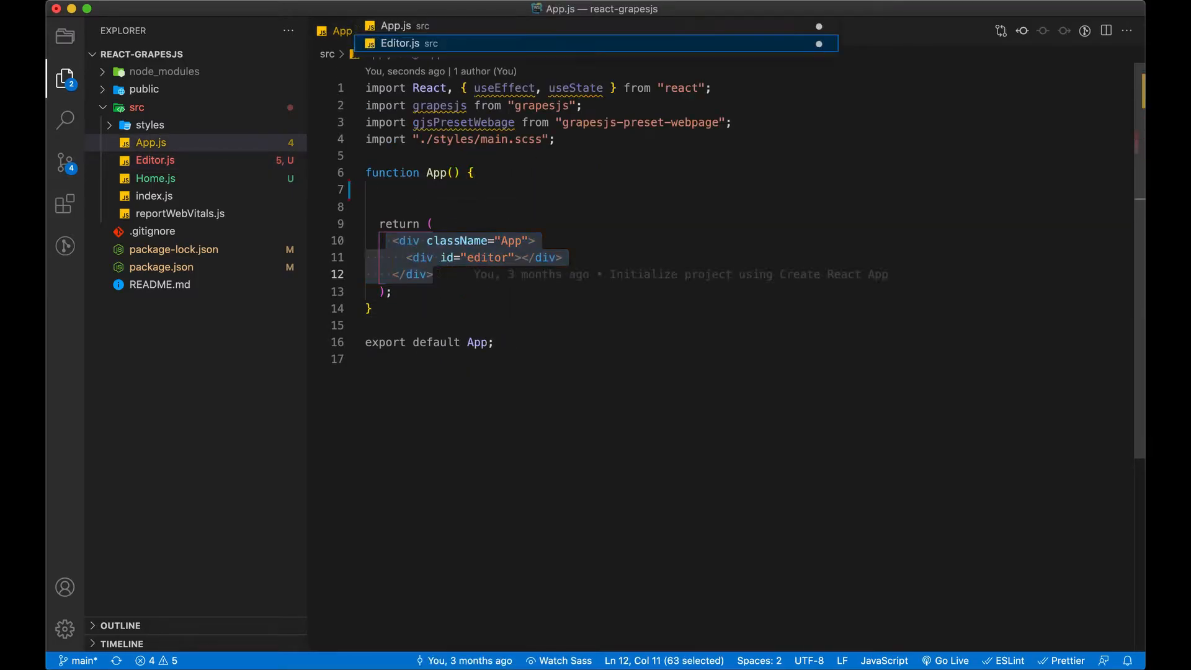
{"action": "left_click", "coordinate": [401, 43]}
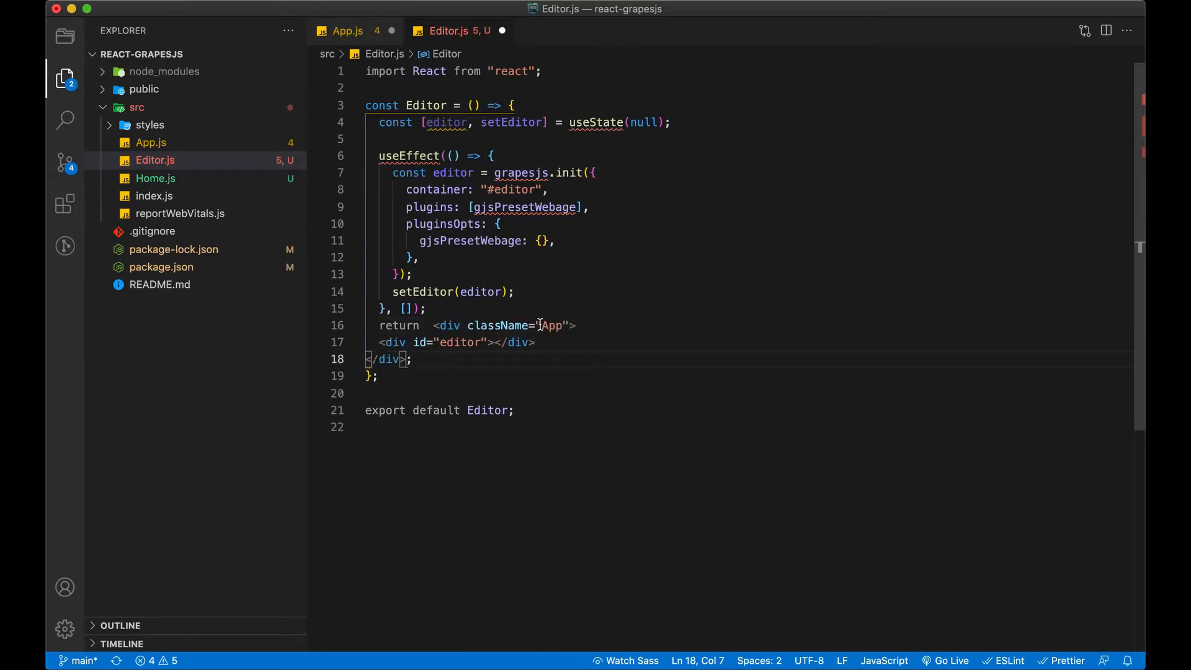
Step: Move the grapesjs imports into Editor.js and add the ./styles/main.scss import there
{"action": "left_click", "coordinate": [347, 30]}
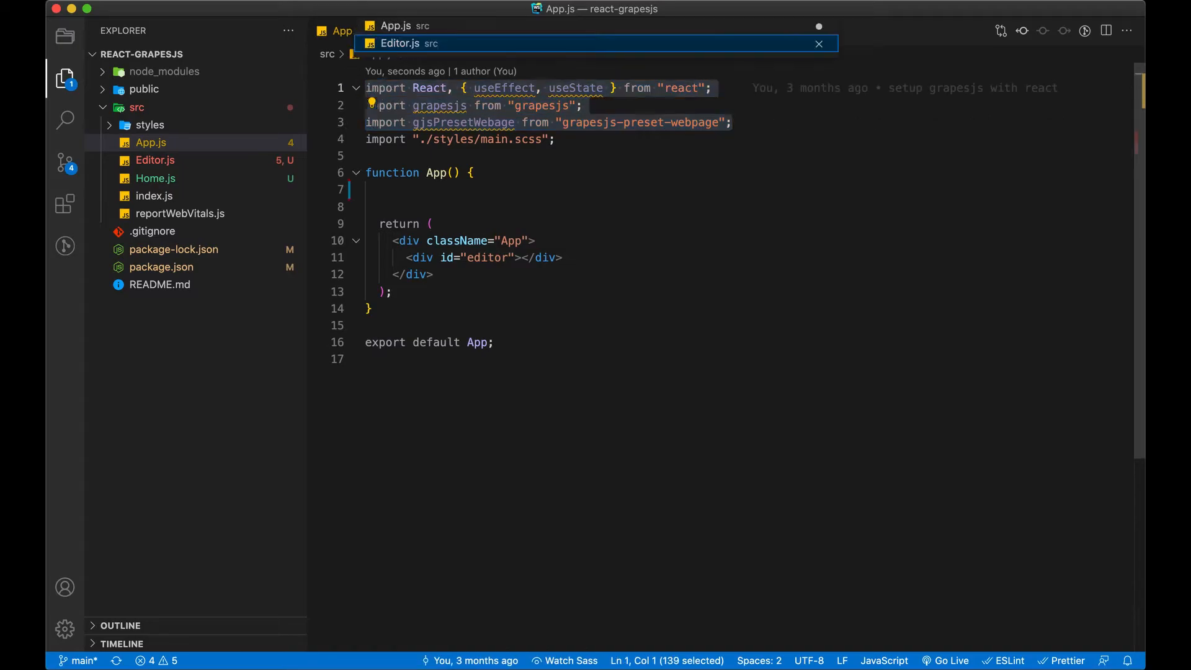
{"action": "left_click", "coordinate": [400, 42]}
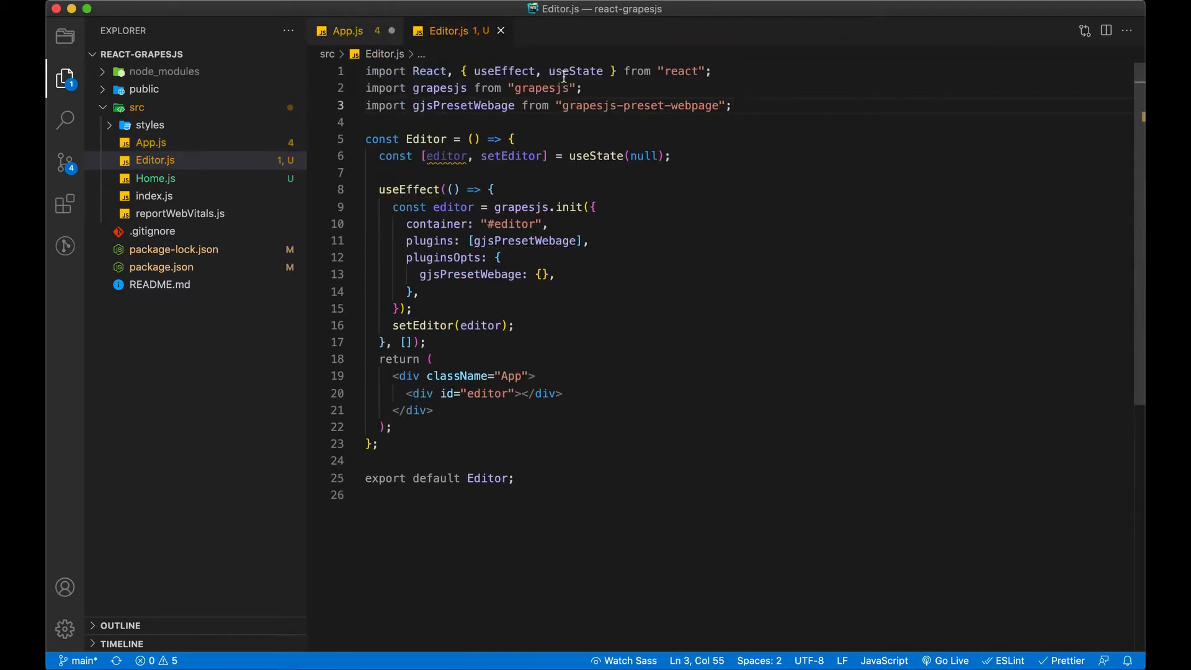
{"action": "left_click", "coordinate": [347, 29]}
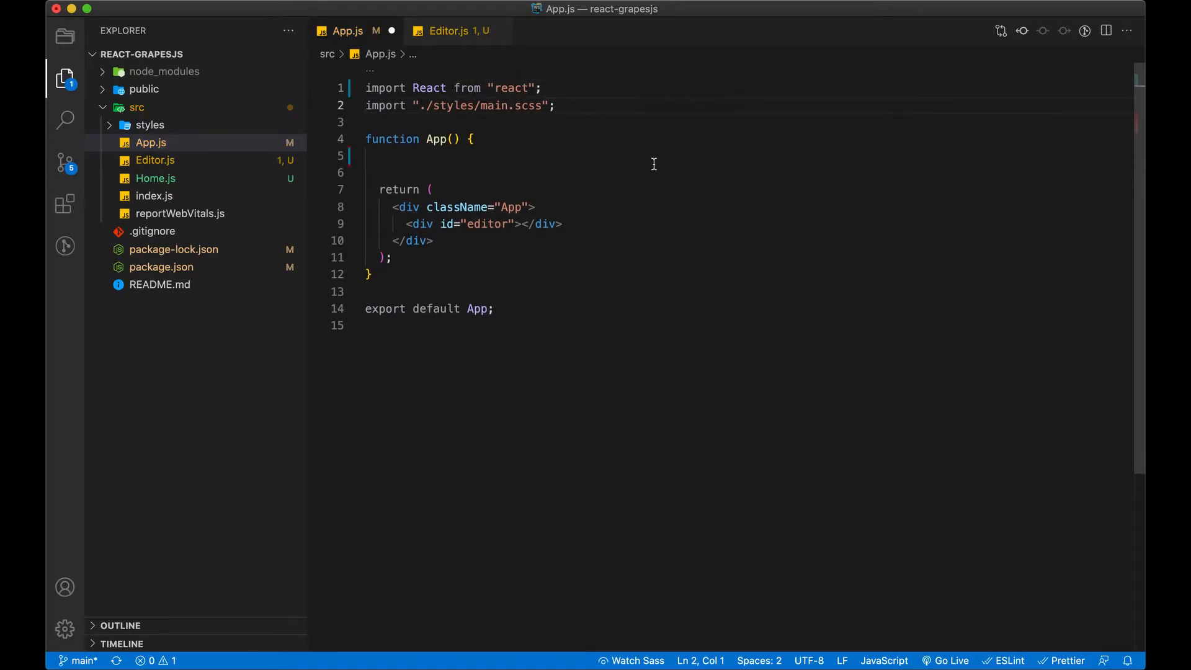
{"action": "left_click", "coordinate": [449, 29]}
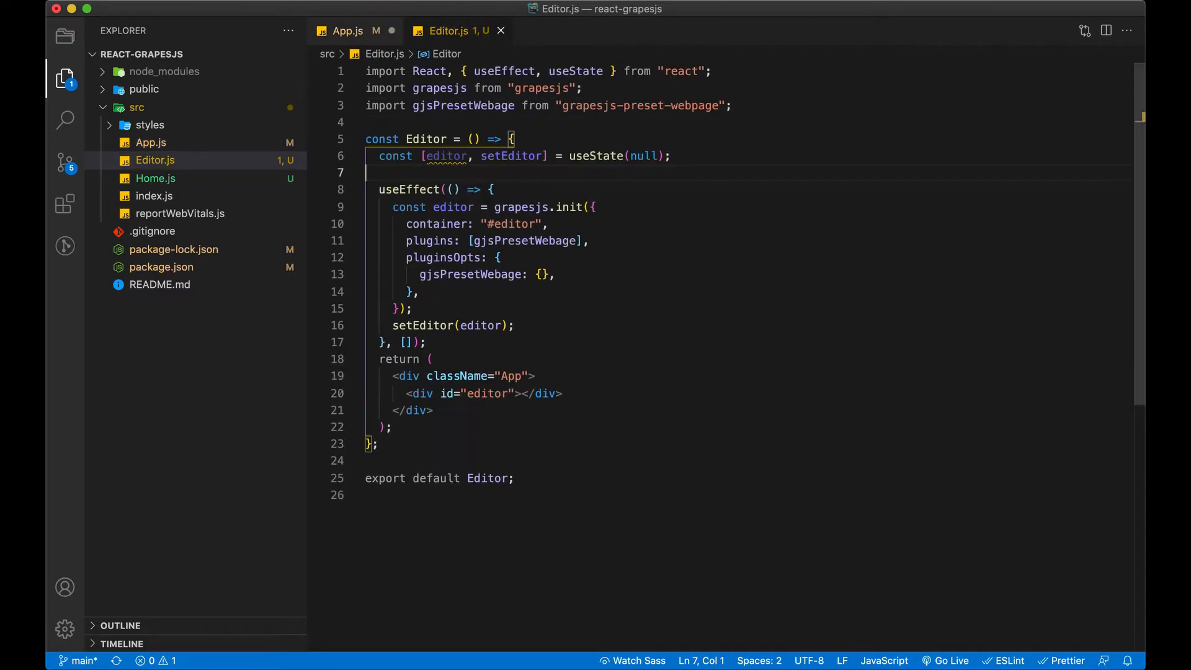
{"action": "type", "text": "import \"./styles/main.scss\";"}
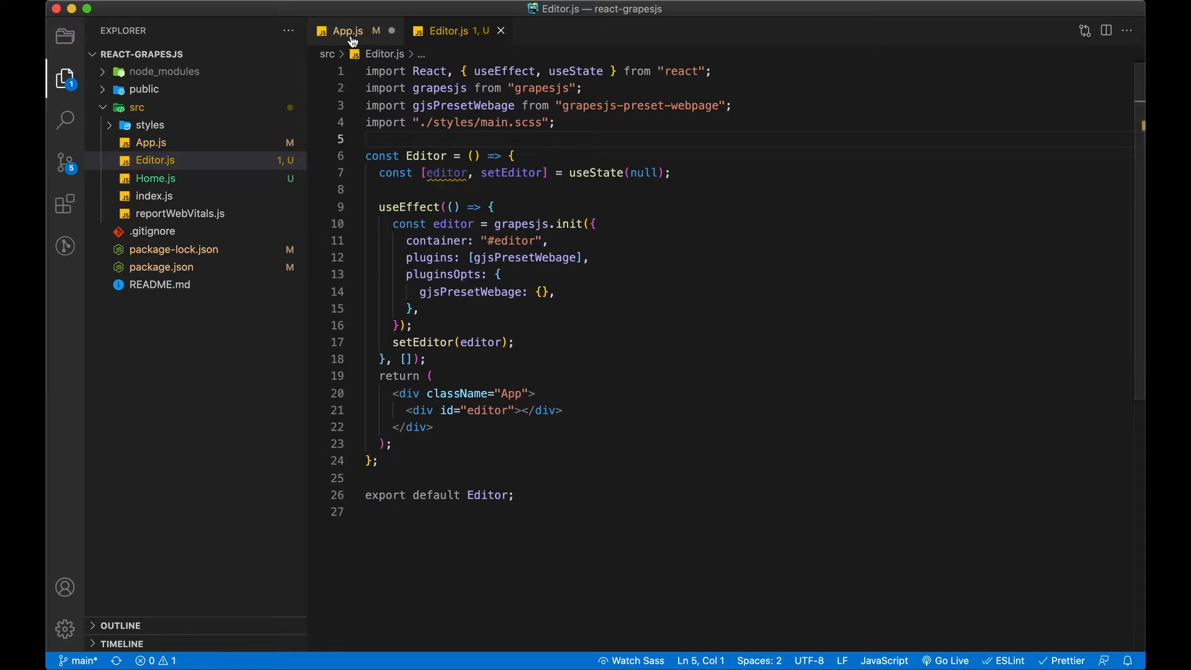
{"action": "left_click", "coordinate": [348, 30]}
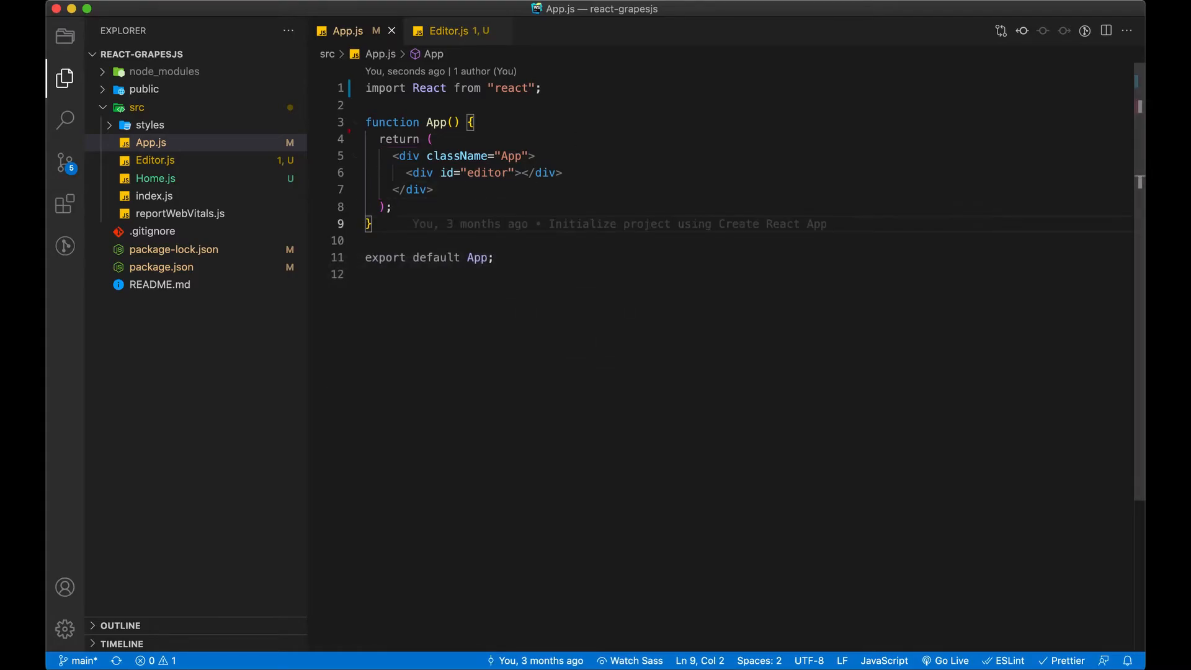
Step: Import BrowserRouter as Router, Switch and Route from react-router-dom in App.js
{"action": "type", "text": "import {} from"}
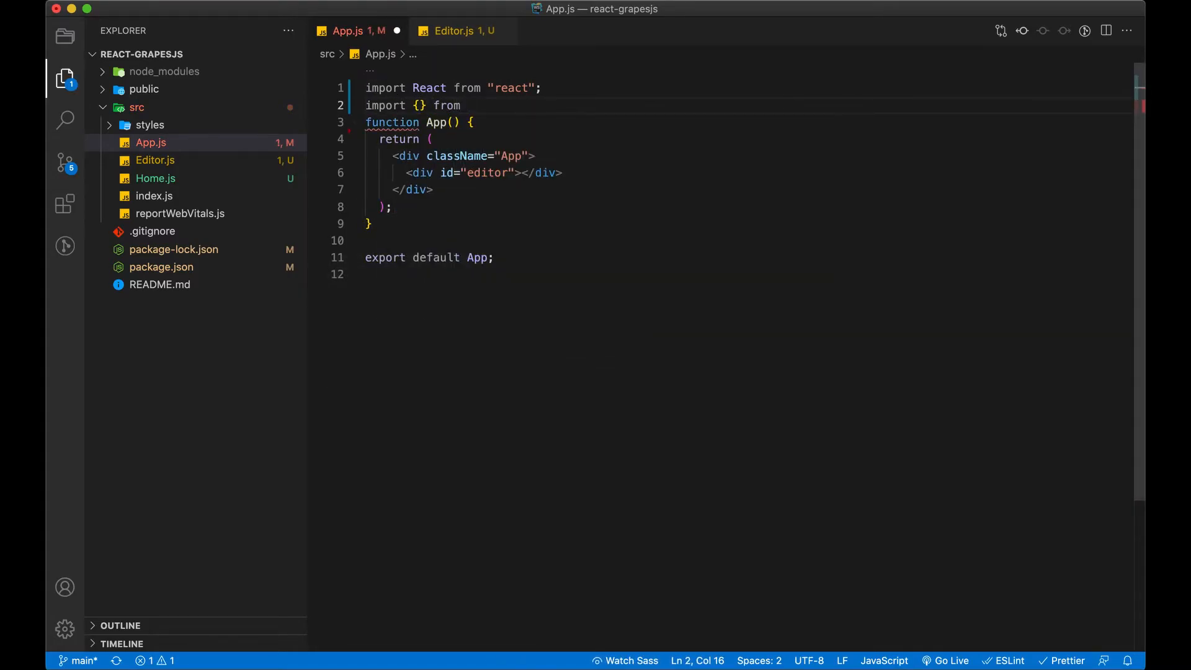
{"action": "type", "text": "\"rea"}
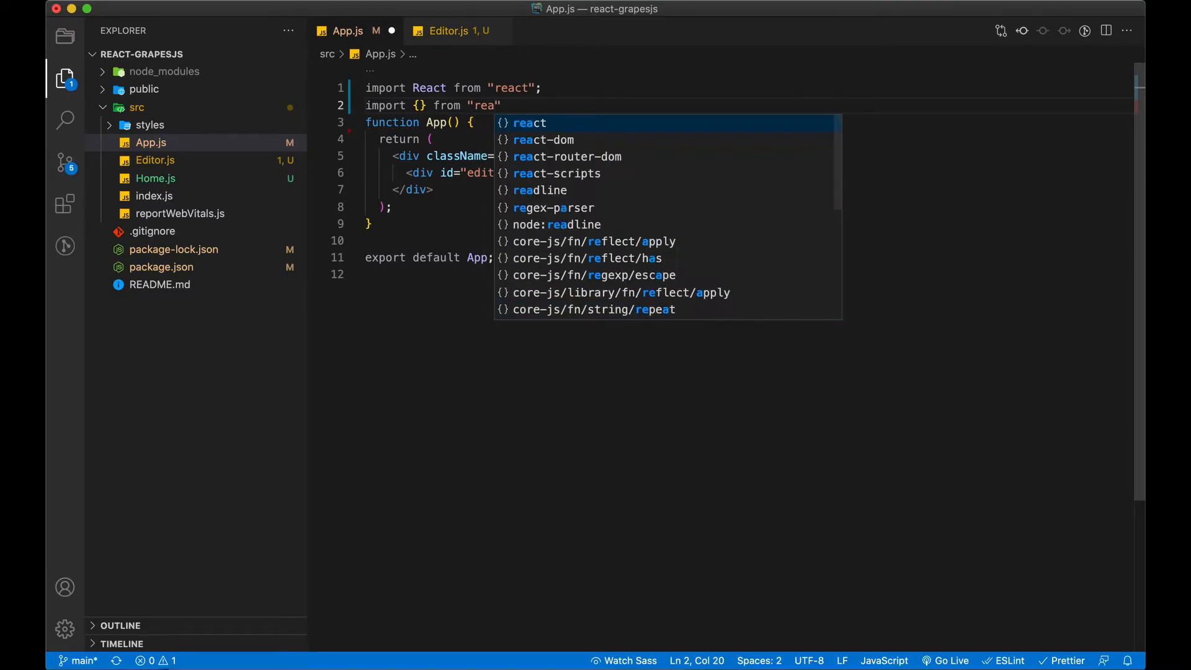
{"action": "left_click", "coordinate": [567, 157]}
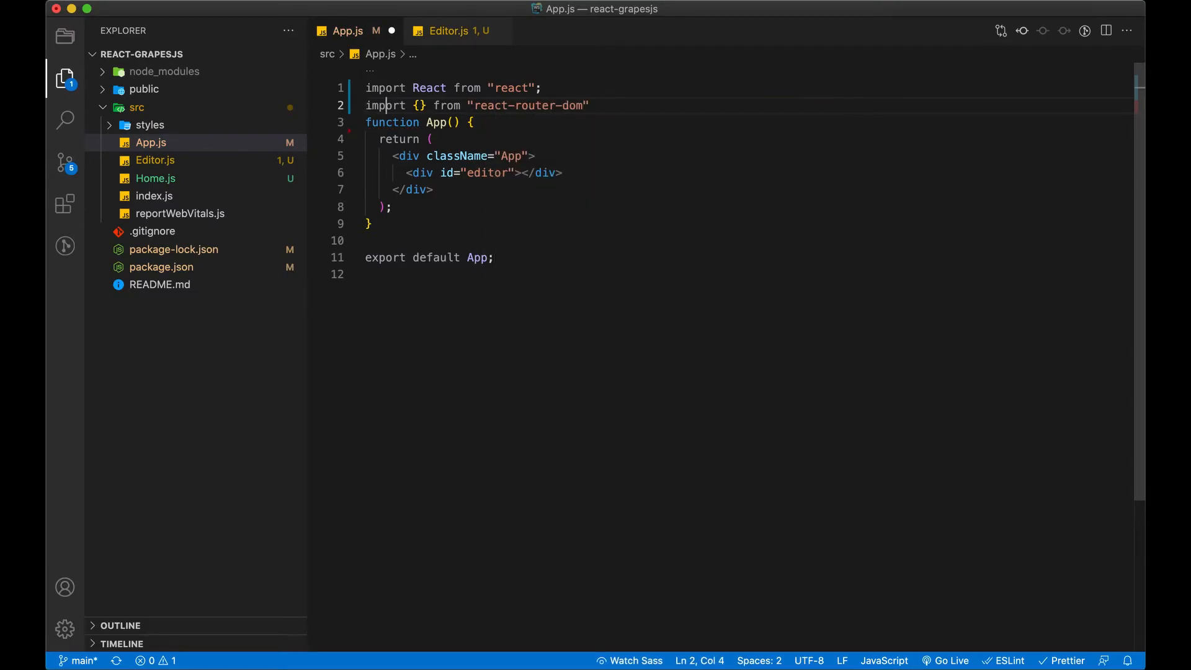
{"action": "type", "text": "BrowserRouter as Router"}
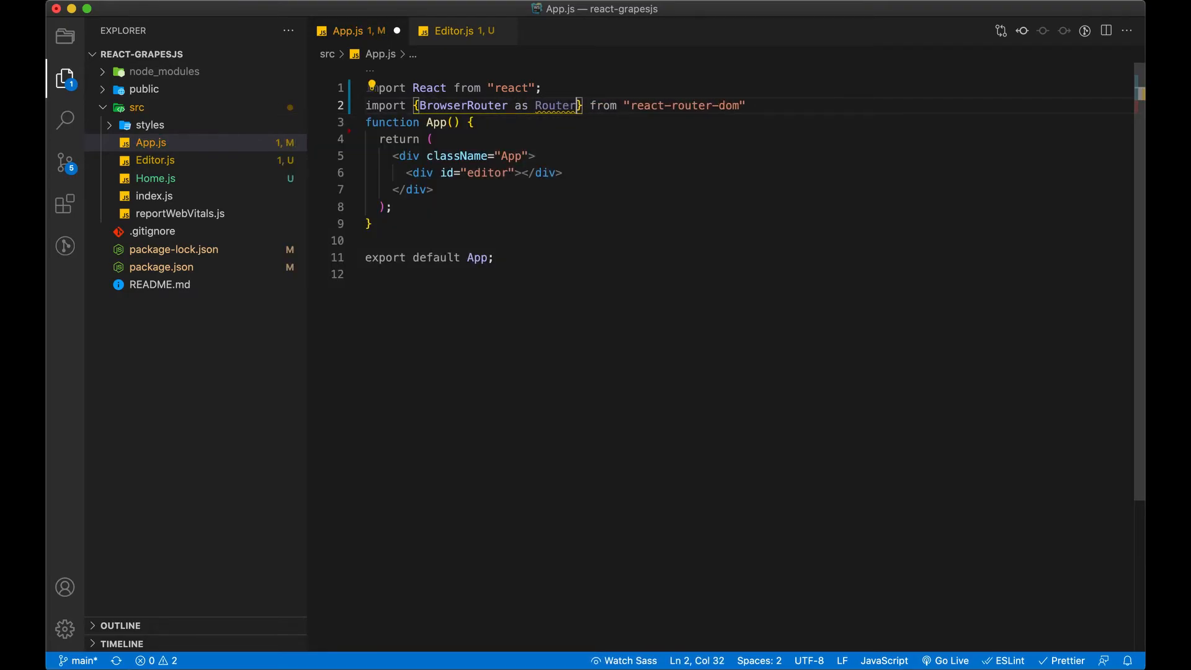
{"action": "type", "text": ", Switch,"}
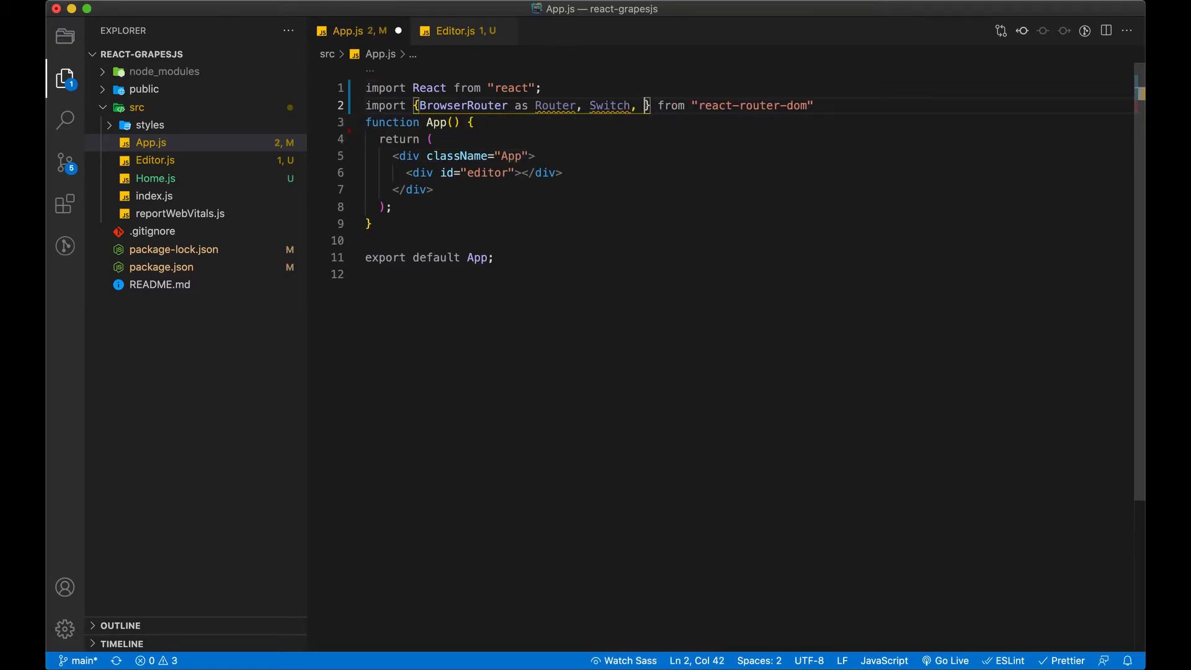
{"action": "type", "text": "Route"}
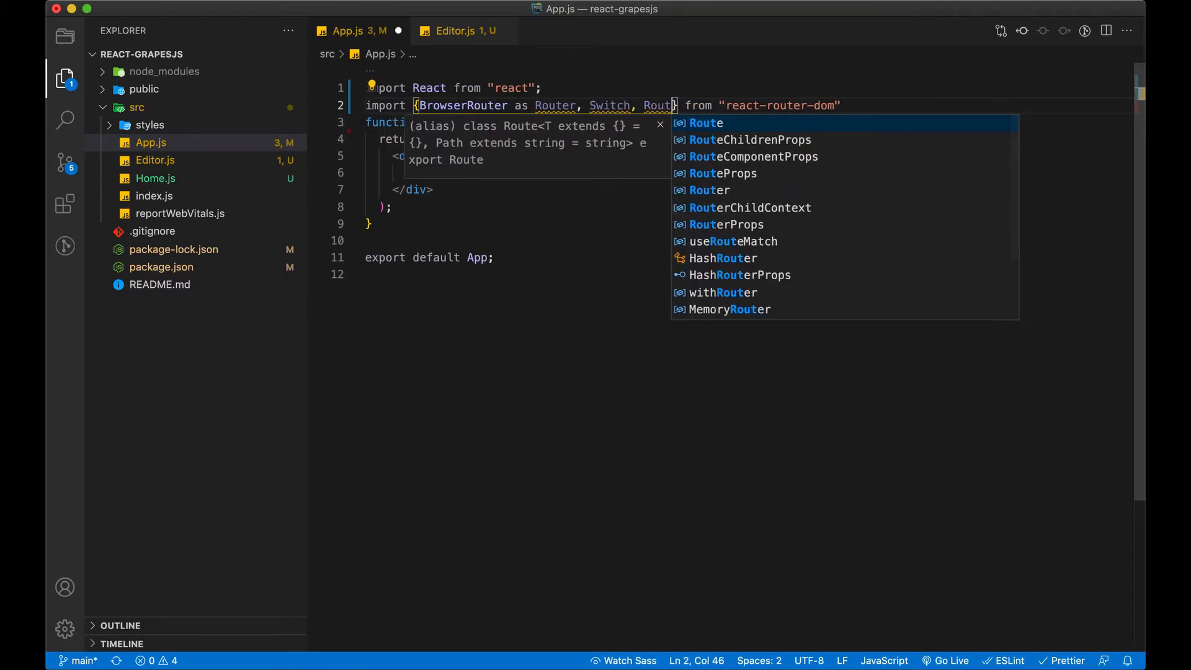
{"action": "left_click", "coordinate": [582, 223]}
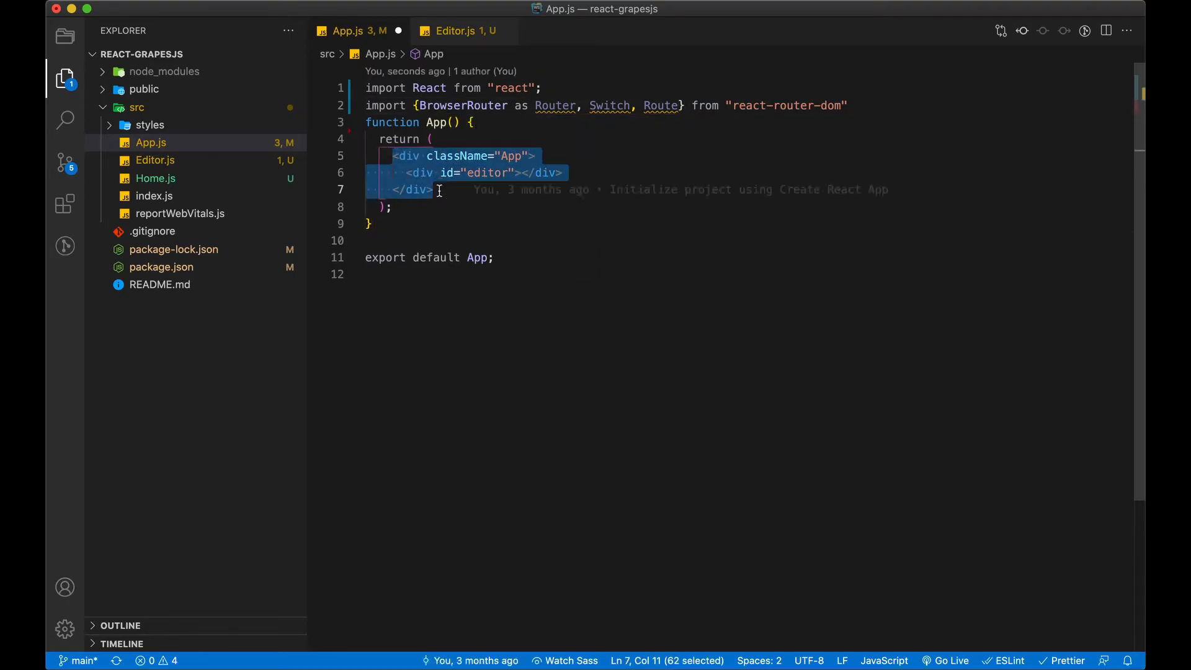
Step: Render Router and Switch with a Route exact path "/" using the Home component
{"action": "type", "text": "<Router>"}
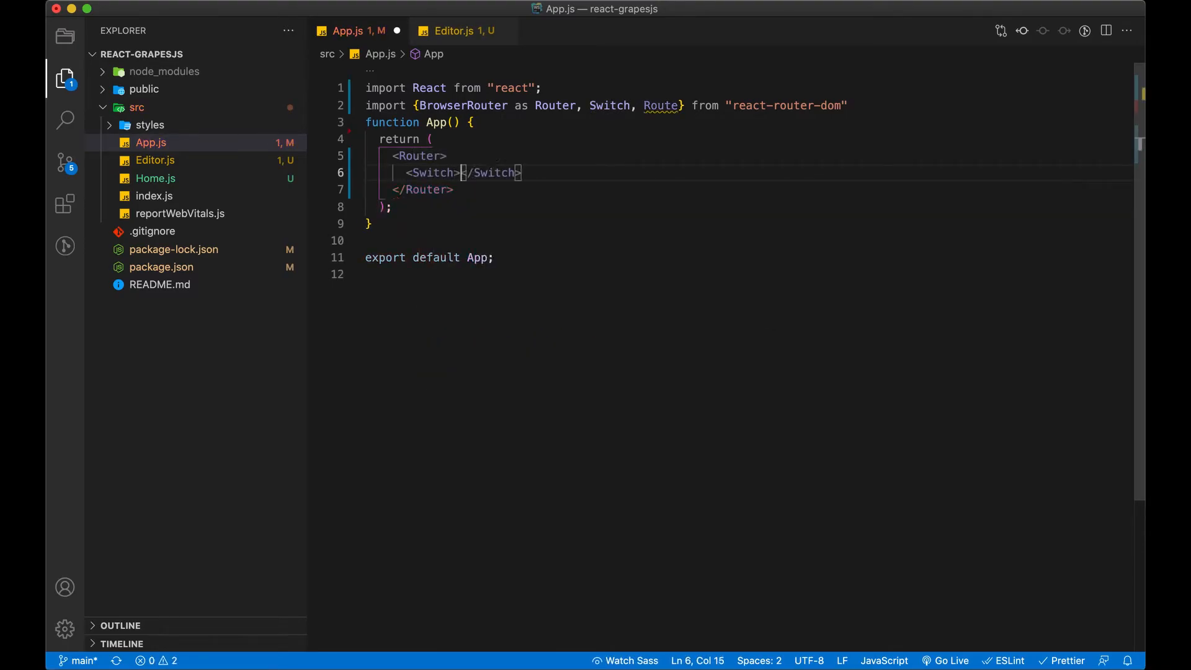
{"action": "type", "text": "<Route path=\""}
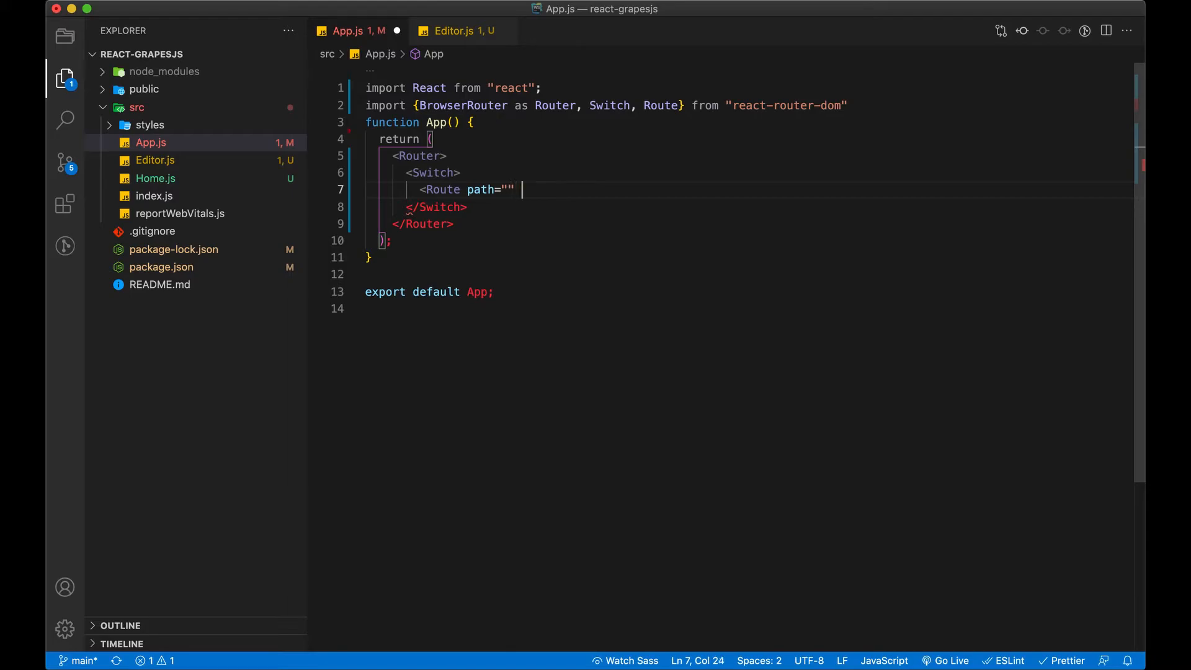
{"action": "type", "text": "component={} />"}
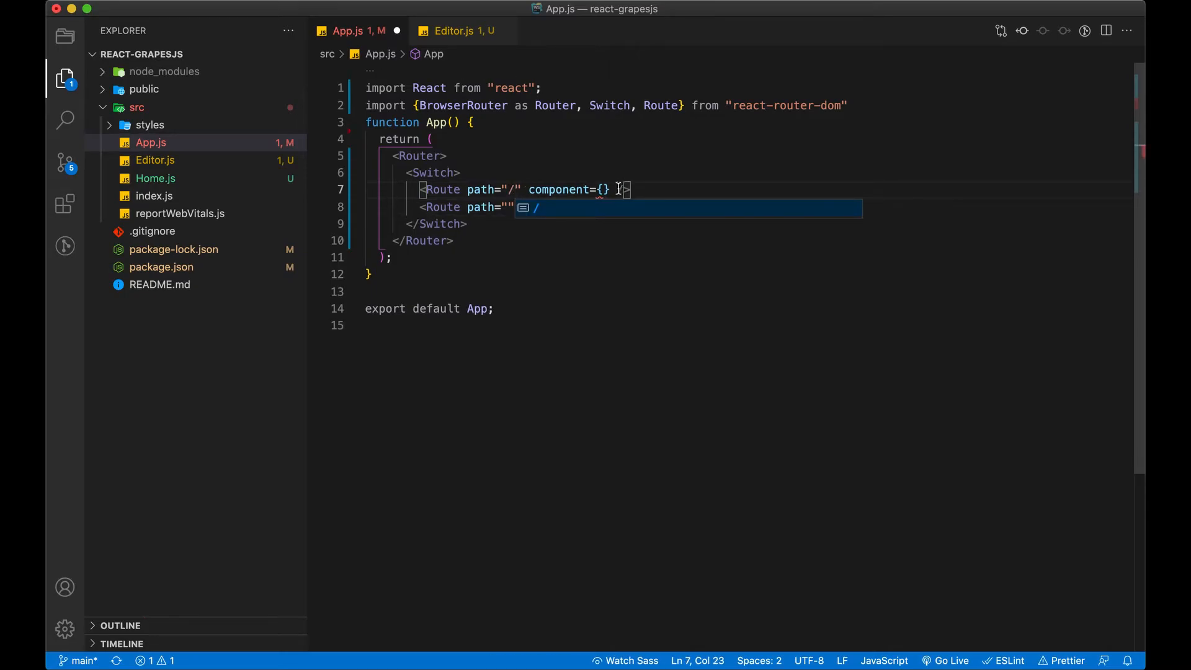
{"action": "type", "text": "Hom"}
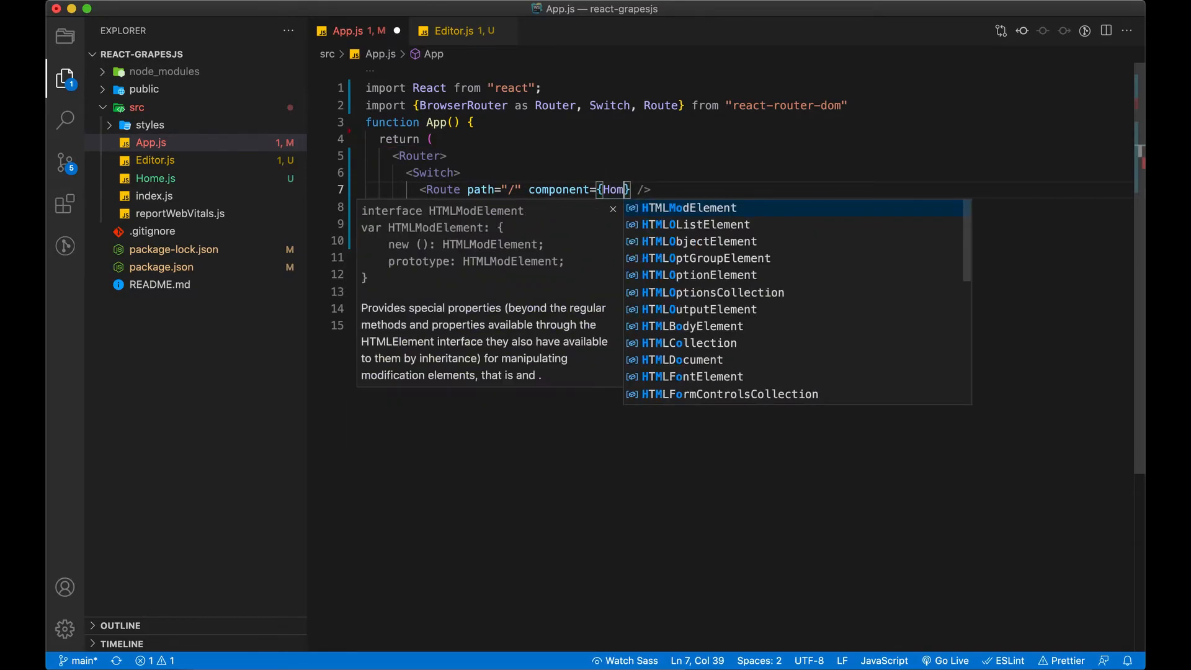
{"action": "type", "text": "e"}
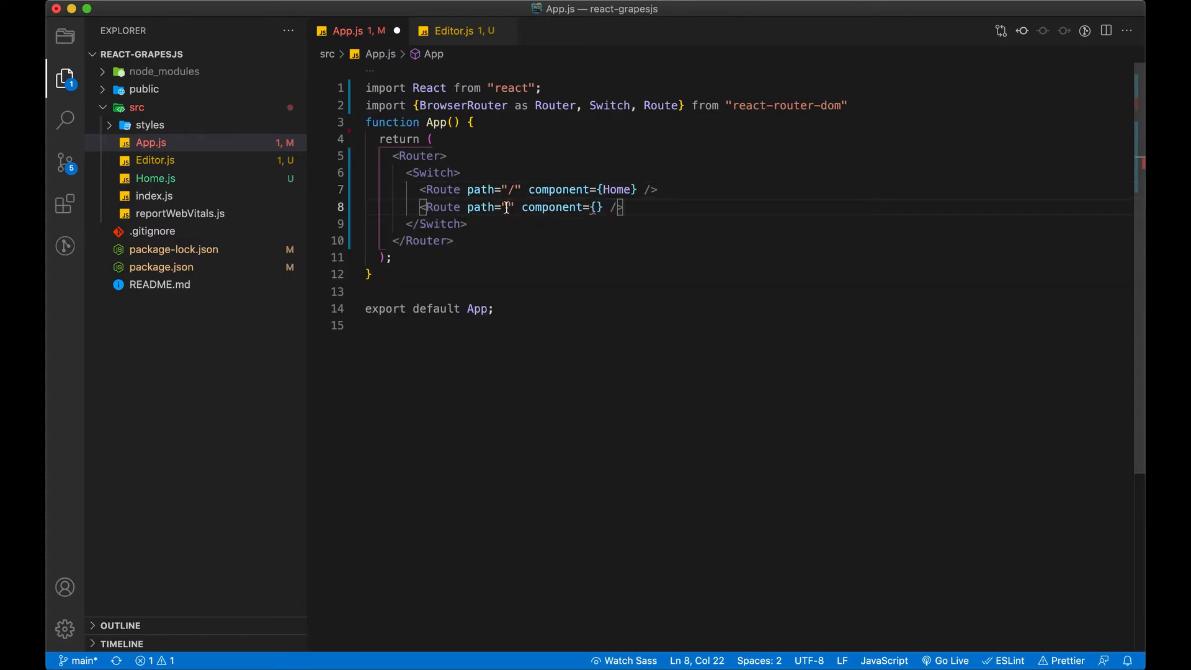
Step: Add a Route path "/editor/:pageId" using the Editor component
{"action": "type", "text": "editor"}
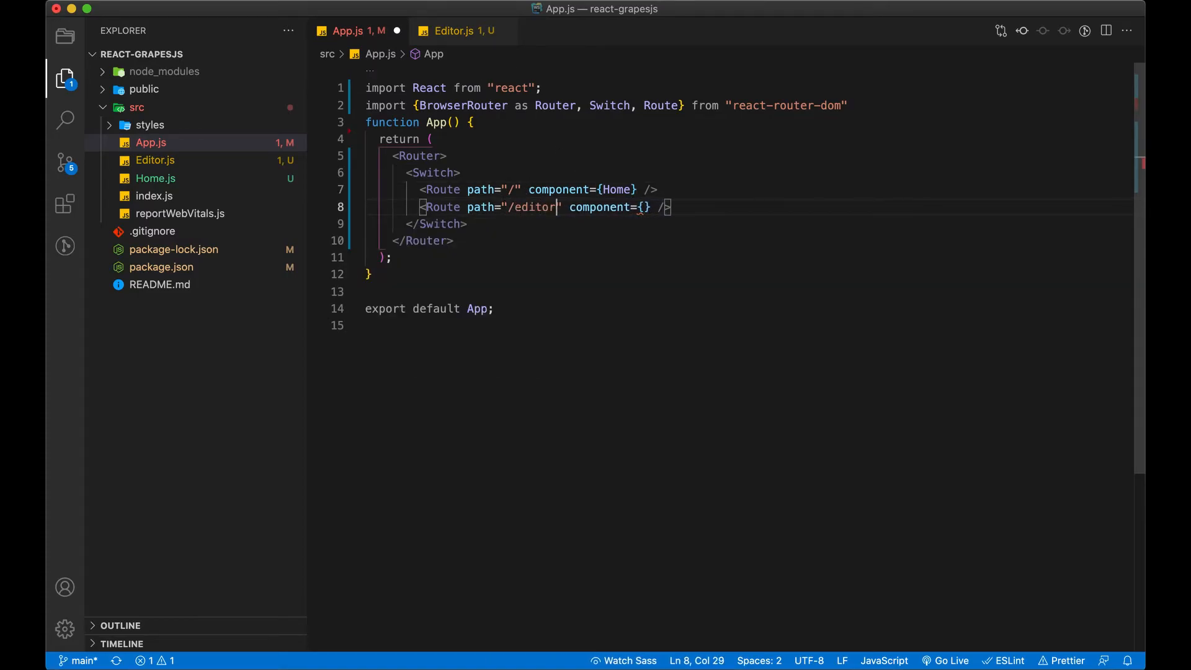
{"action": "type", "text": "/:"}
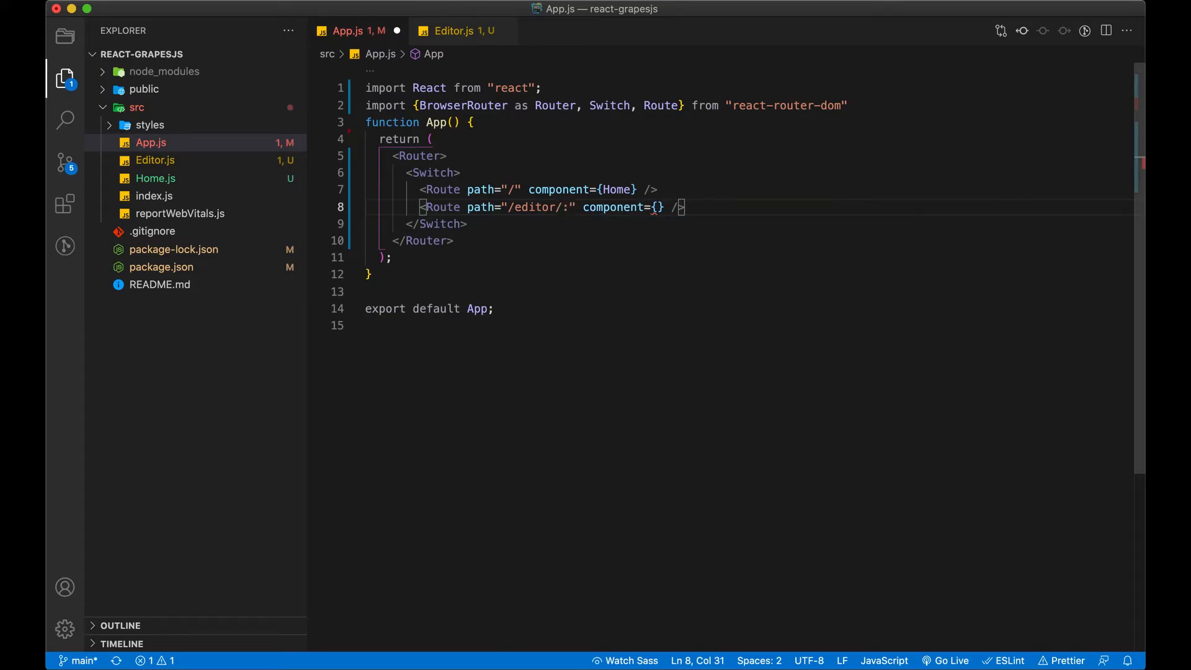
{"action": "type", "text": "pageId"}
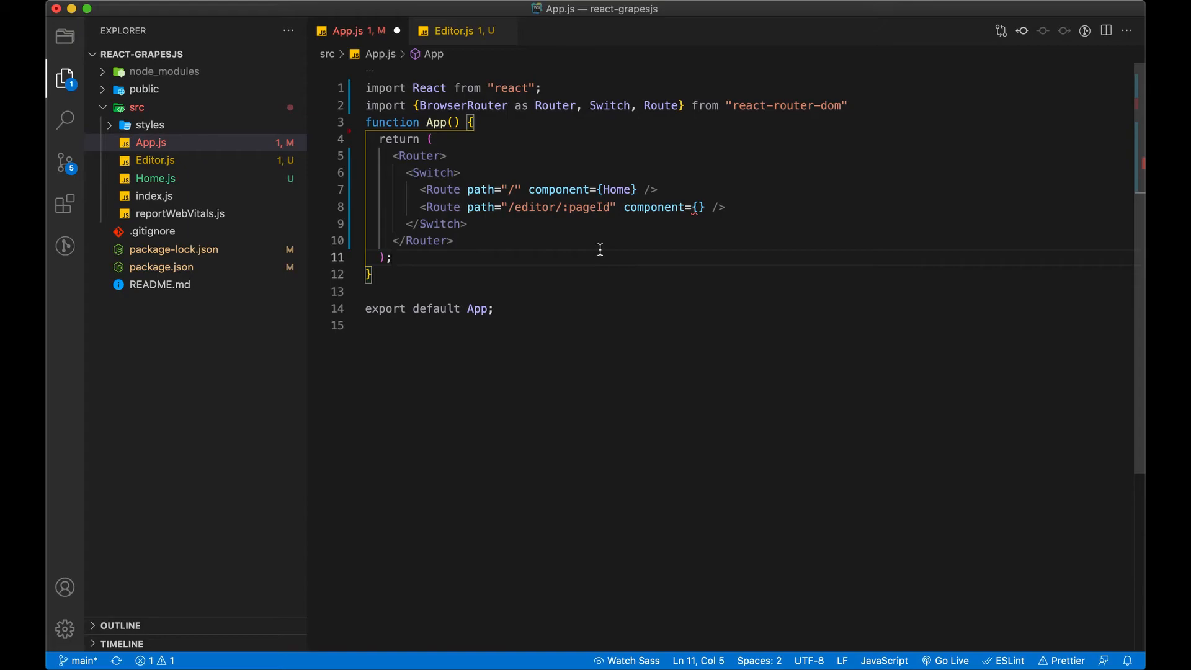
{"action": "type", "text": "Ed"}
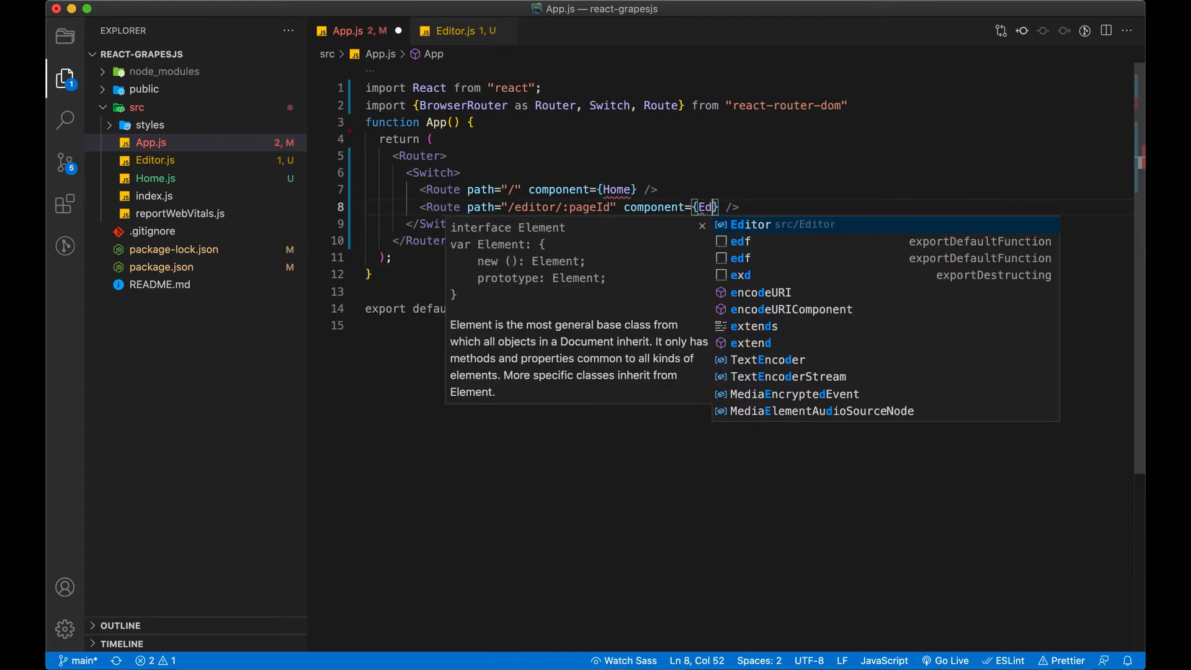
{"action": "left_click", "coordinate": [751, 225]}
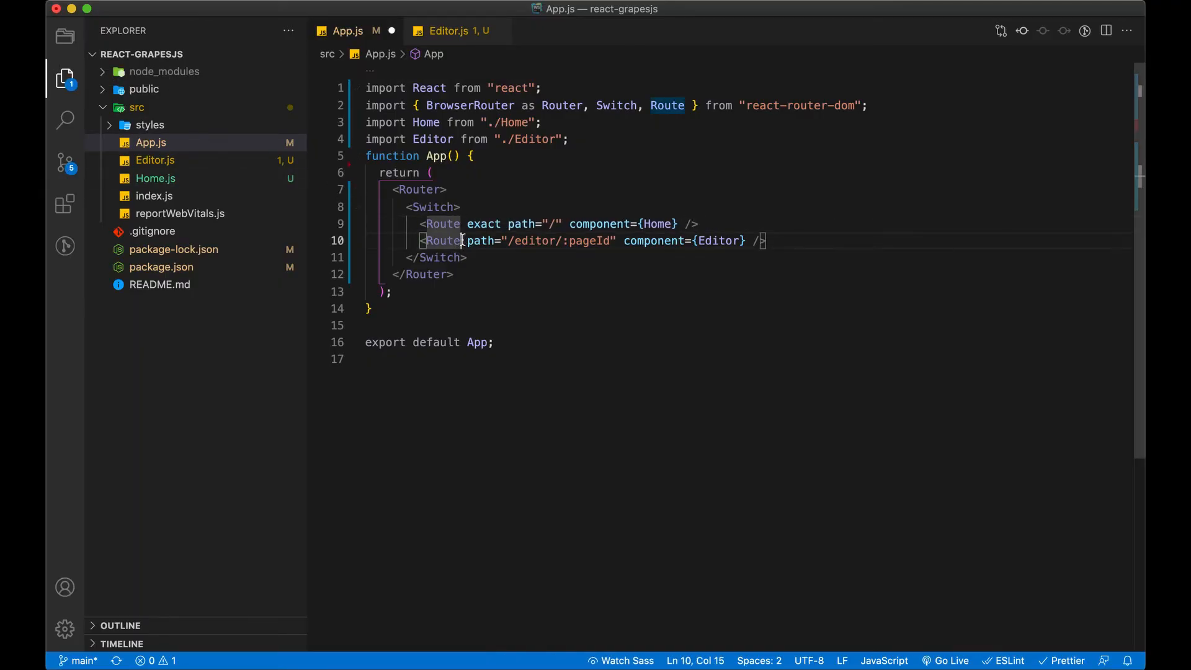
Step: Mark the editor route exact, save App.js and switch to Editor.js
{"action": "type", "text": "exact"}
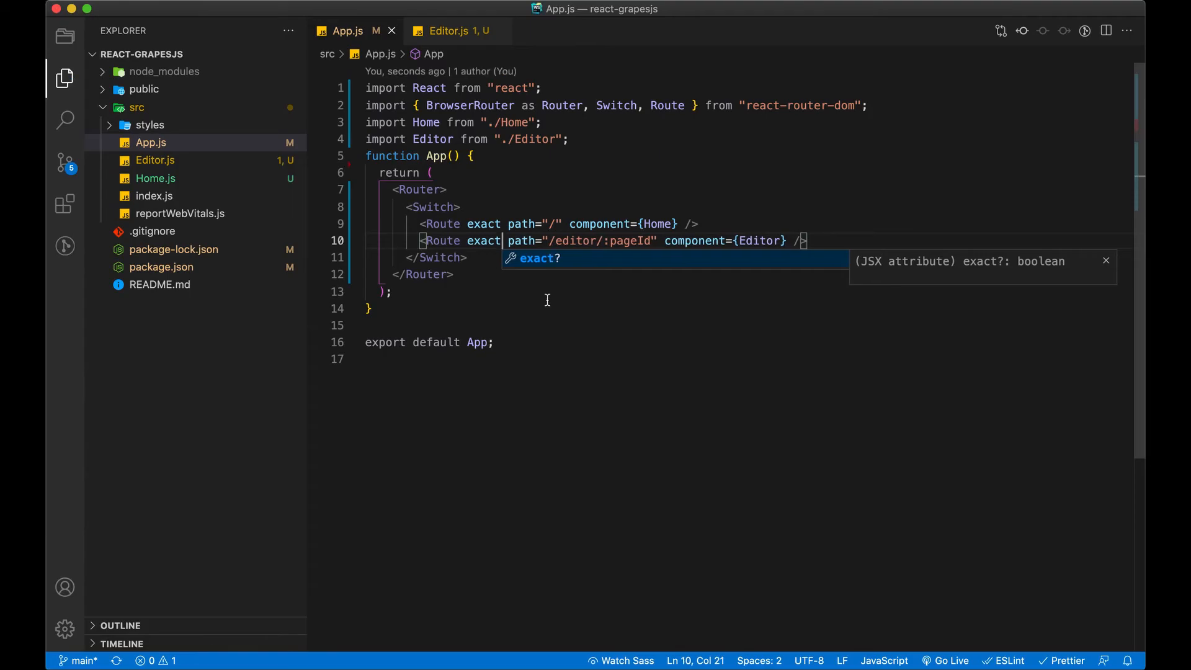
{"action": "left_click", "coordinate": [326, 41]}
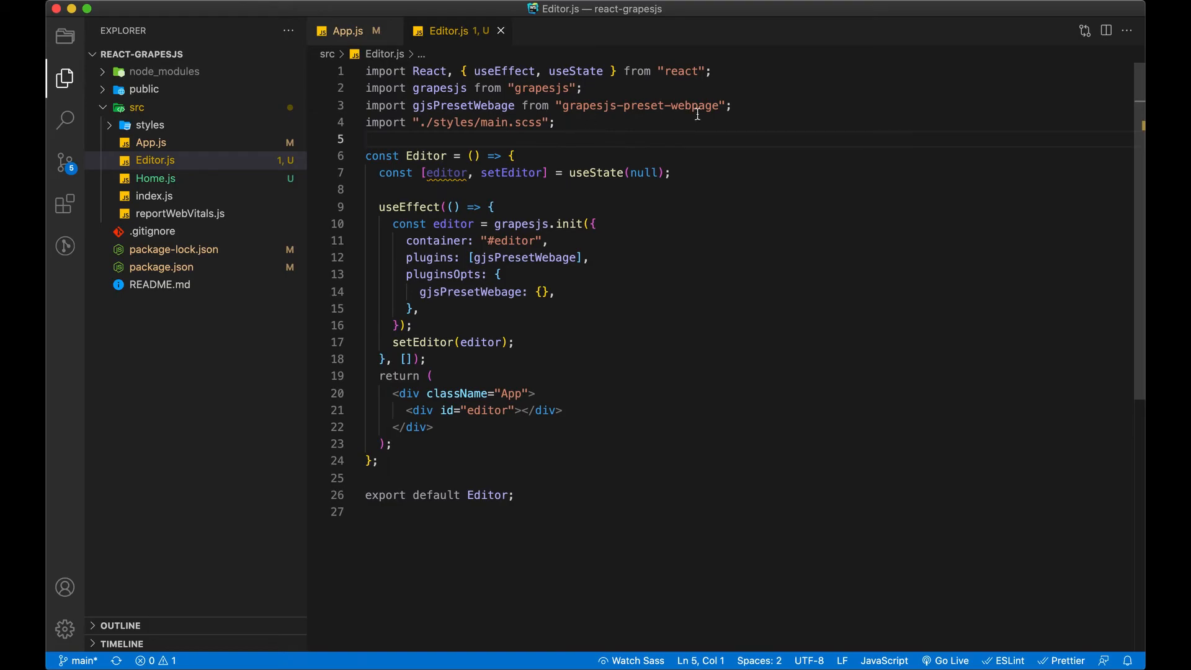
Step: Import useParams from react-router-dom and read pageId with it in Editor
{"action": "type", "text": "import {} fro"}
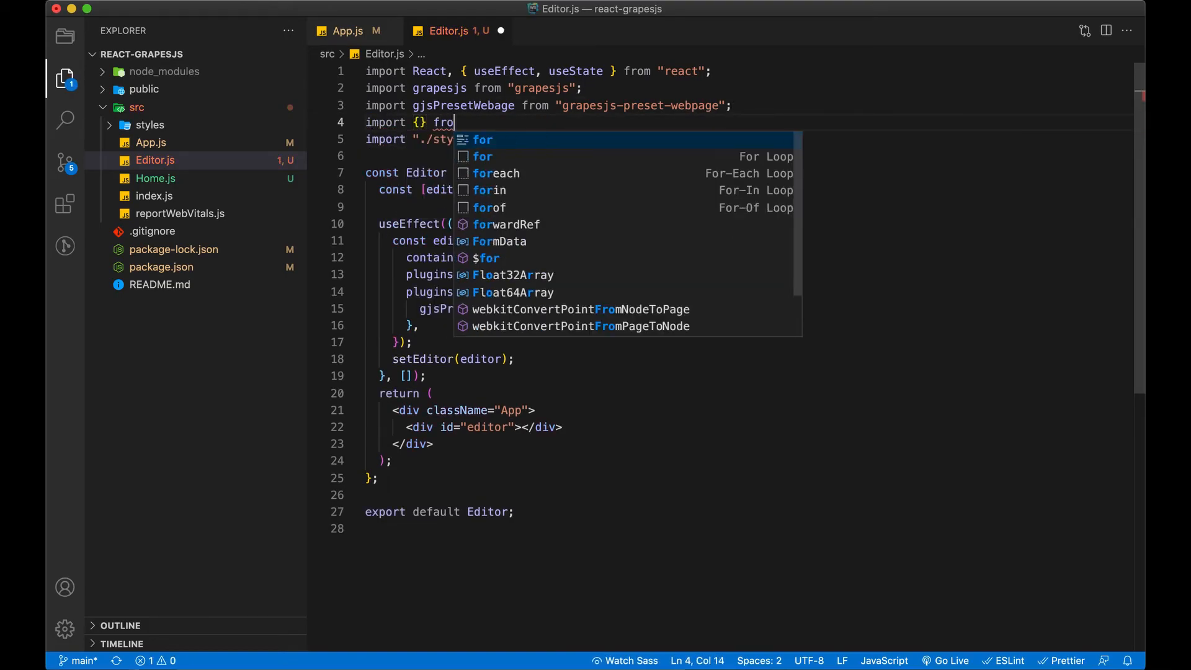
{"action": "type", "text": "m \"react-router-dom\";"}
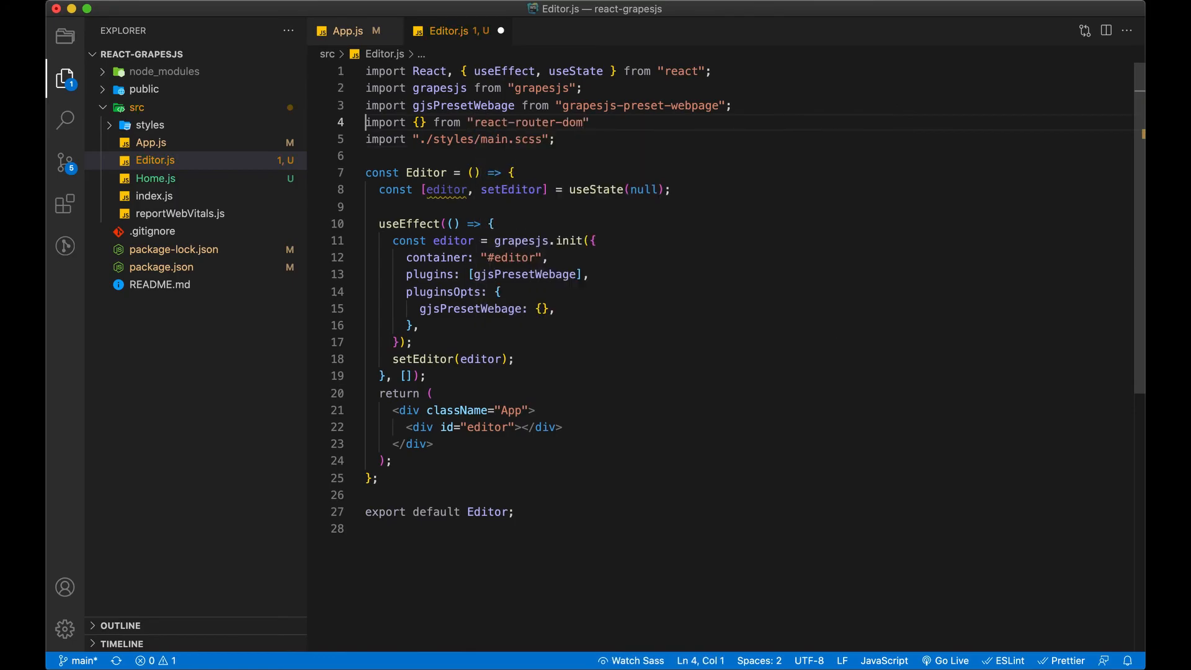
{"action": "type", "text": "useParams"}
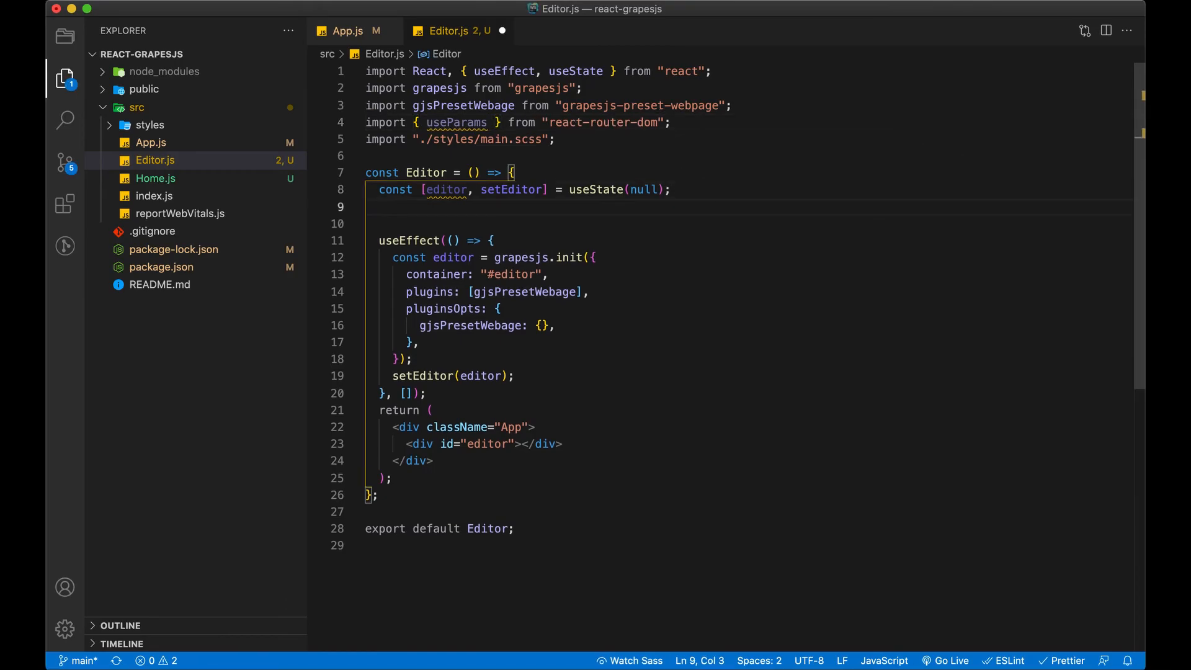
Step: Log 'pageId :>> ' with the pageId value to the console
{"action": "type", "text": "c"}
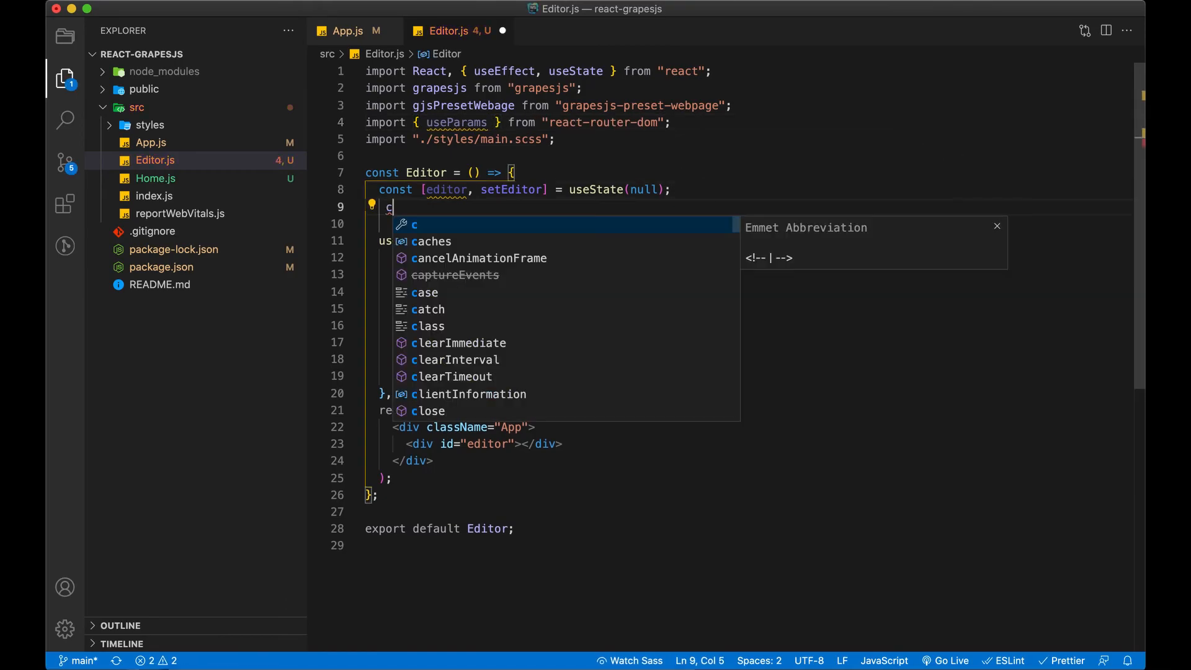
{"action": "type", "text": "onst {"}
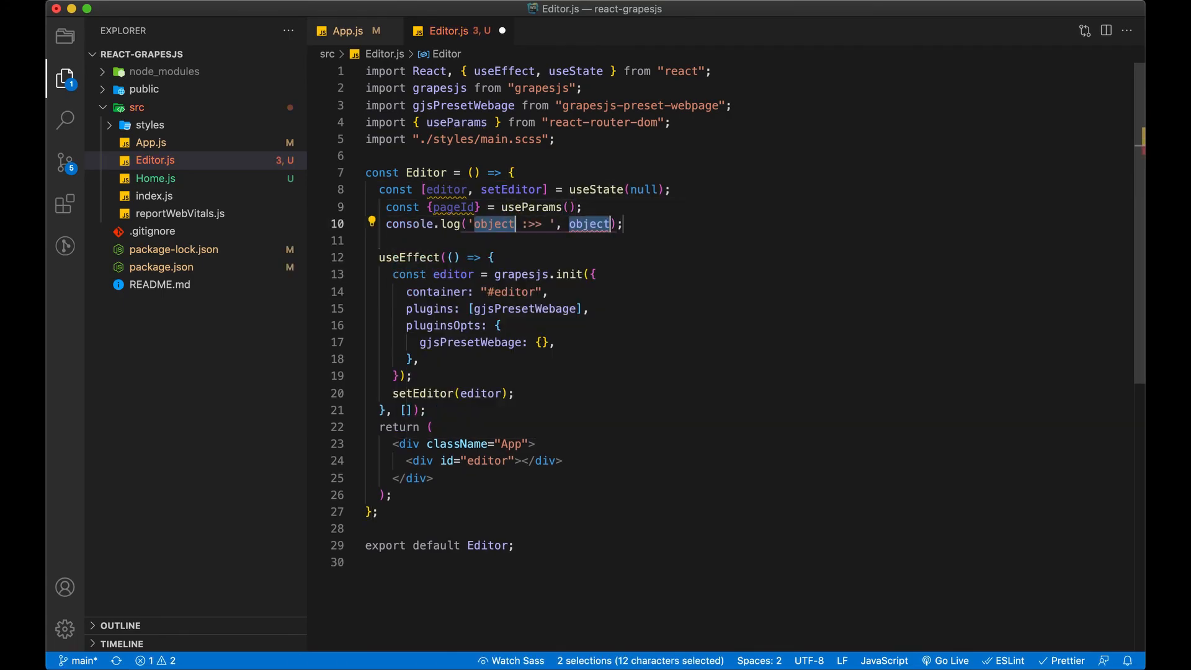
{"action": "type", "text": "pageId"}
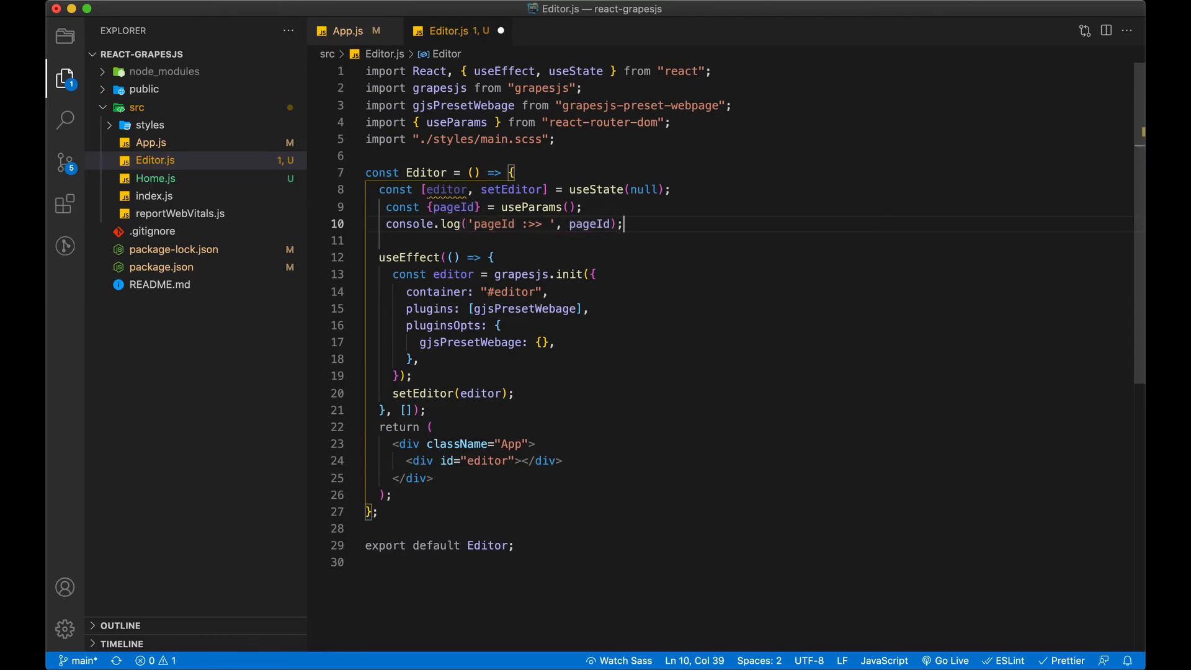